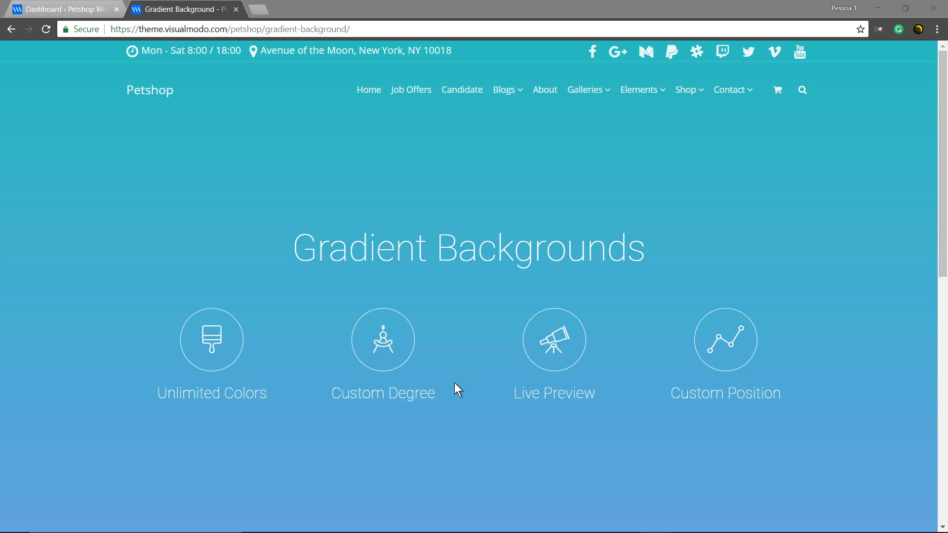
mouse_move(441, 464)
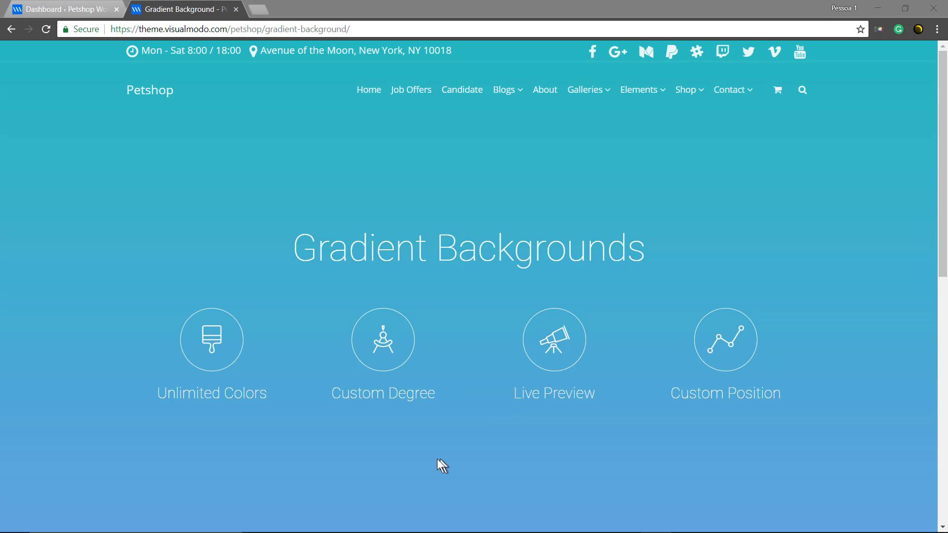
mouse_move(236, 113)
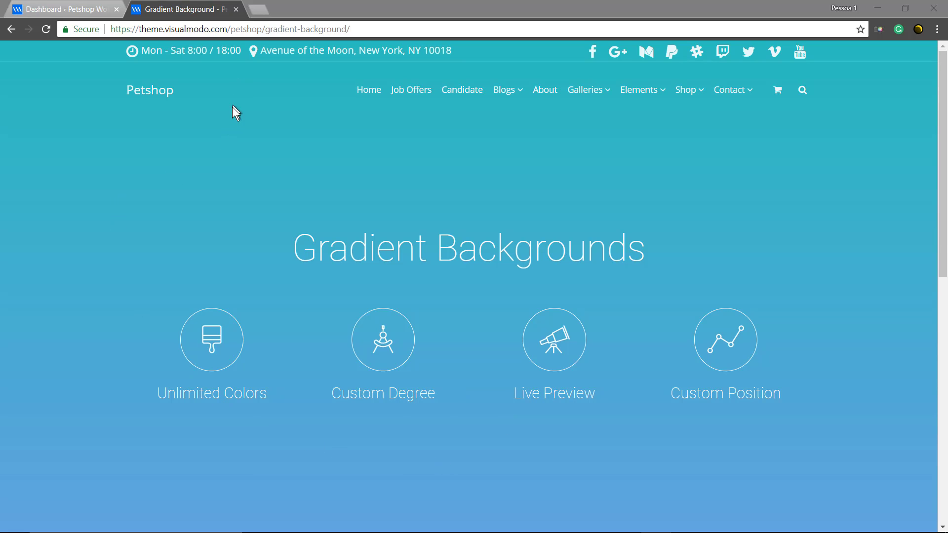
mouse_move(352, 461)
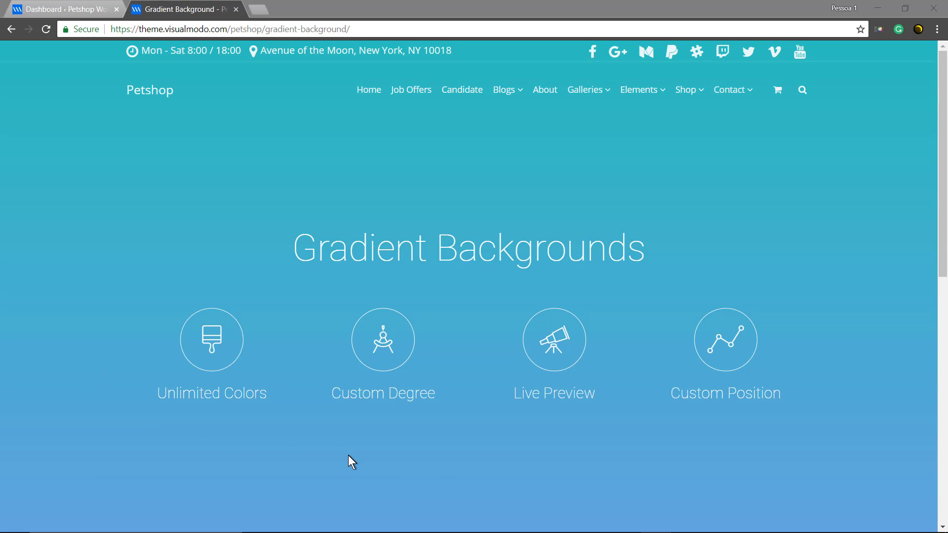
mouse_move(60, 9)
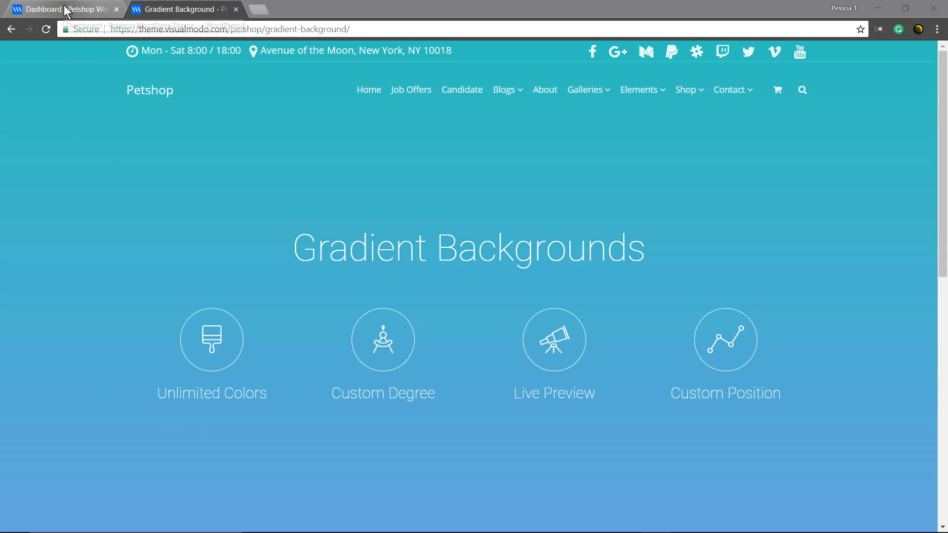
mouse_move(63, 9)
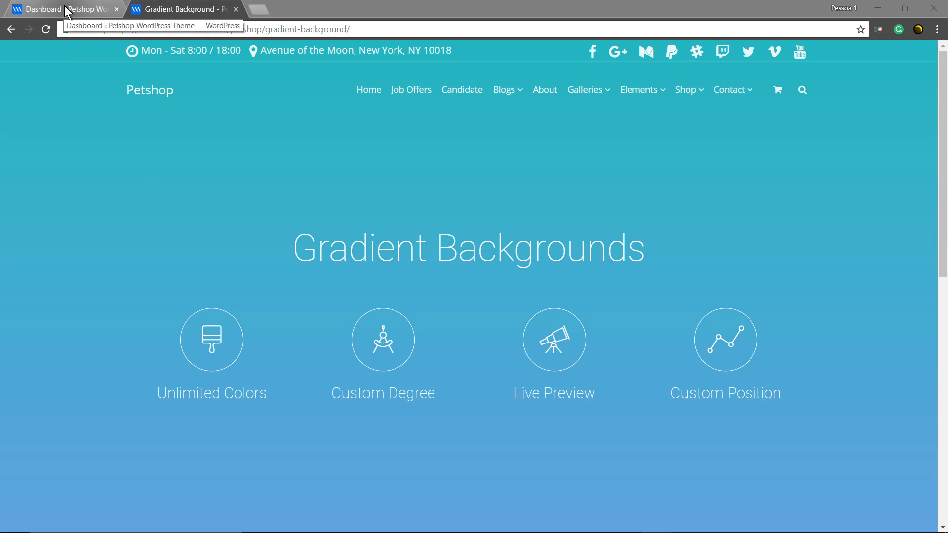
- Create a new page from Pages > Add New, switch to Backend Editor, and title it 'Gradient Backgrounds'
left_click(60, 9)
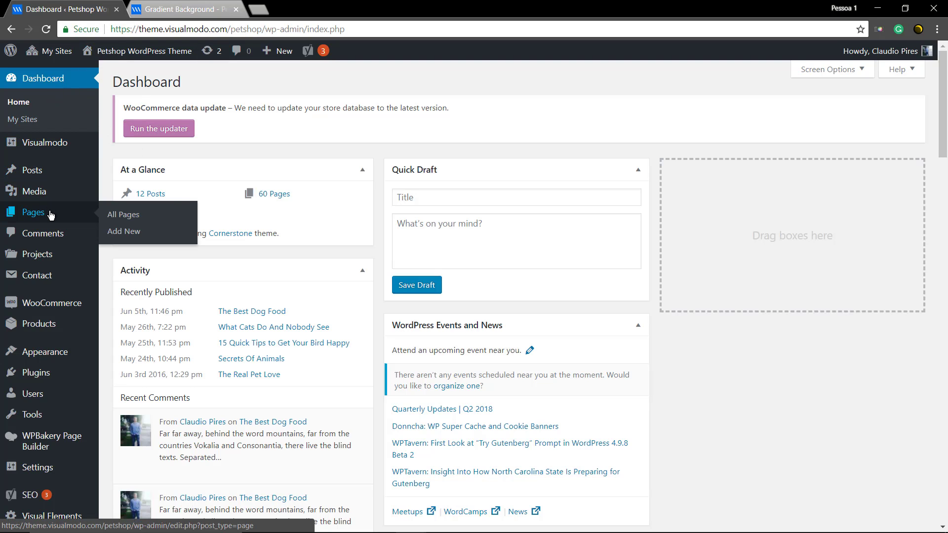
mouse_move(124, 231)
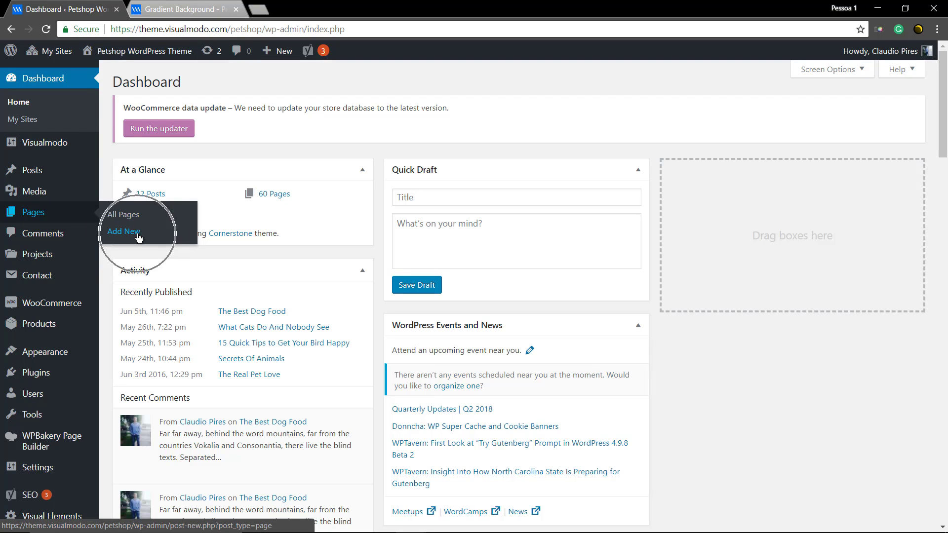
left_click(123, 231)
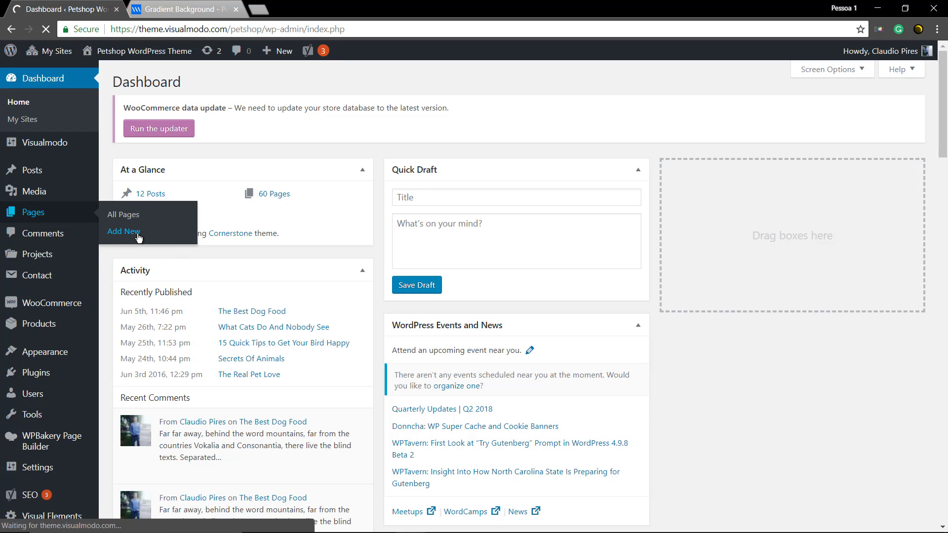
left_click(125, 231)
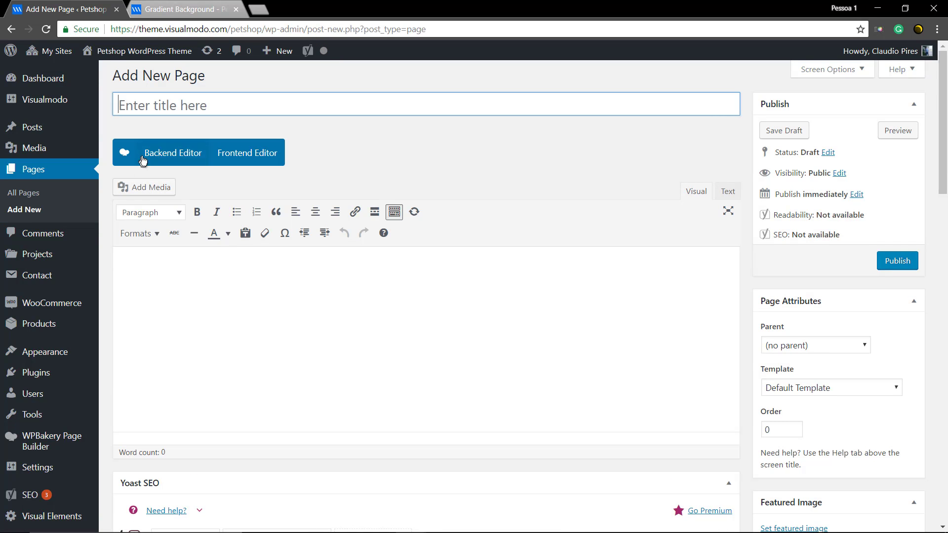
left_click(173, 152)
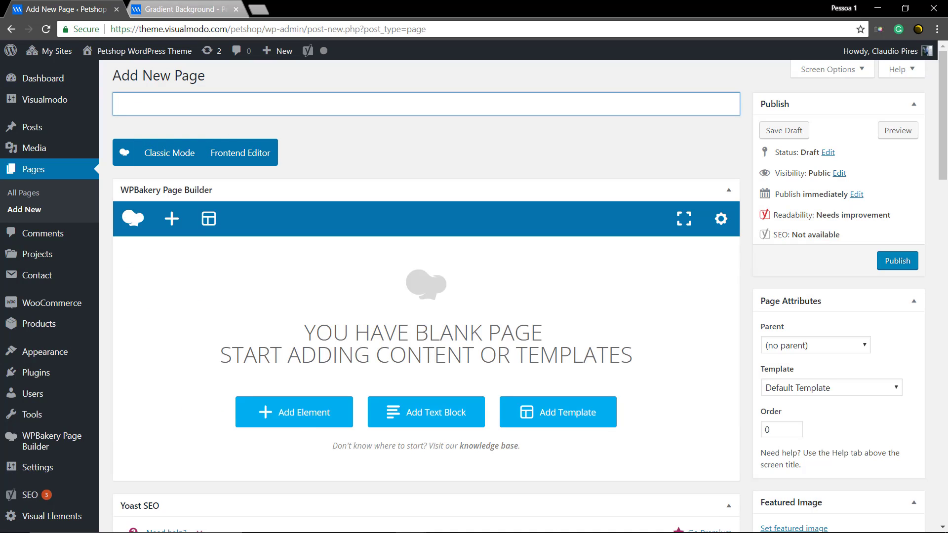
type("Gradient")
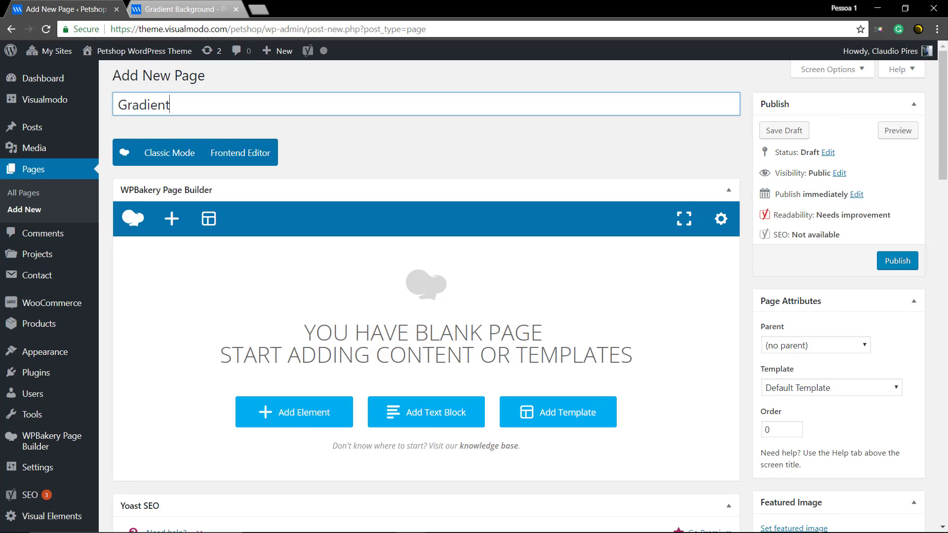
type("Backgrounds")
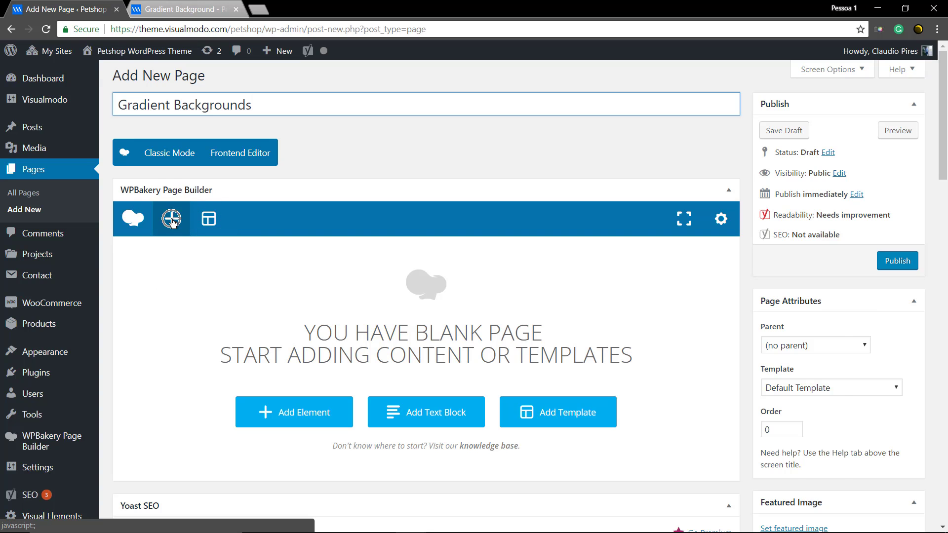
- Add a Custom Heading with default settings, then a Text Block below it in the row
left_click(171, 218)
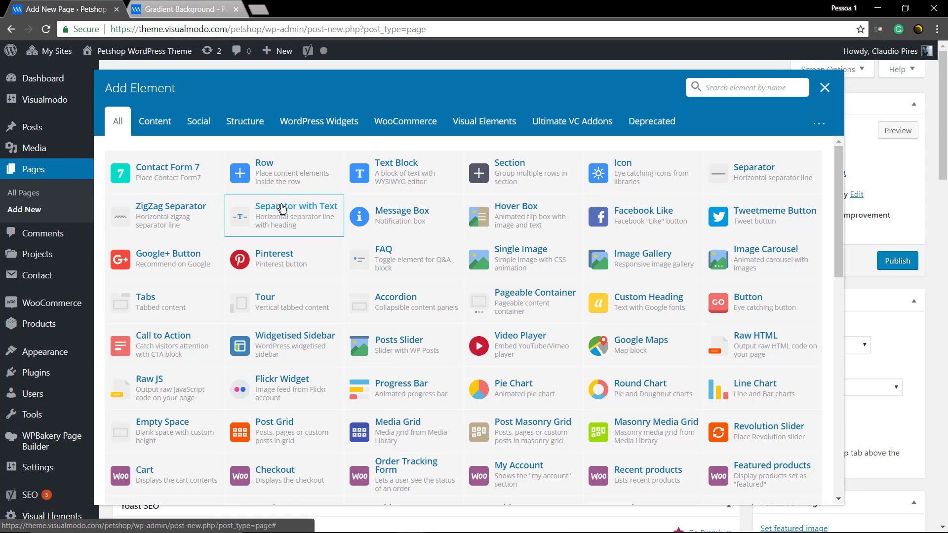
mouse_move(367, 192)
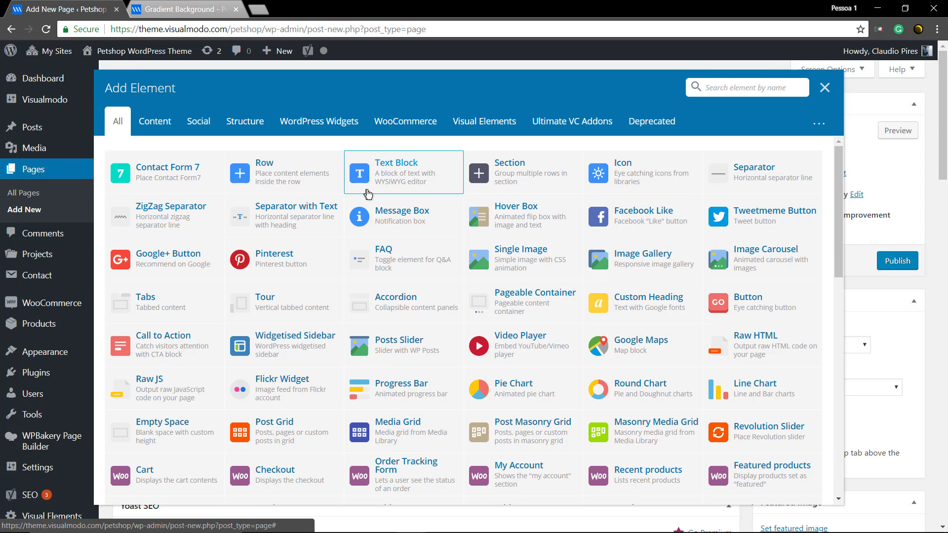
left_click(648, 302)
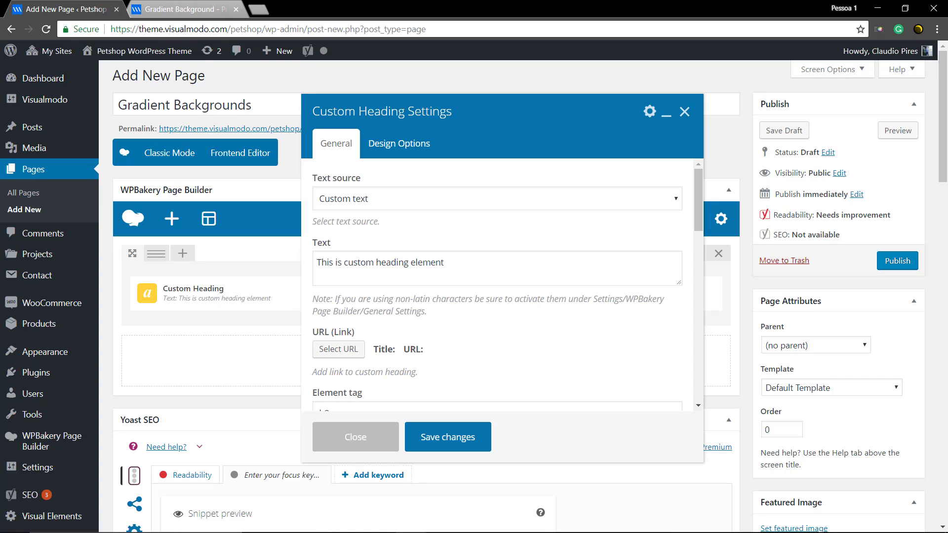
scroll("down", 3)
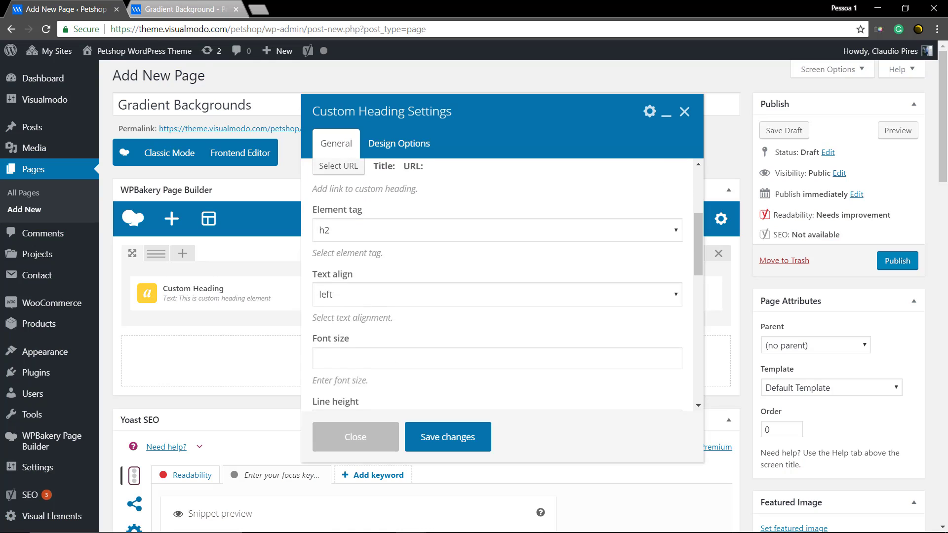
scroll("down", 3)
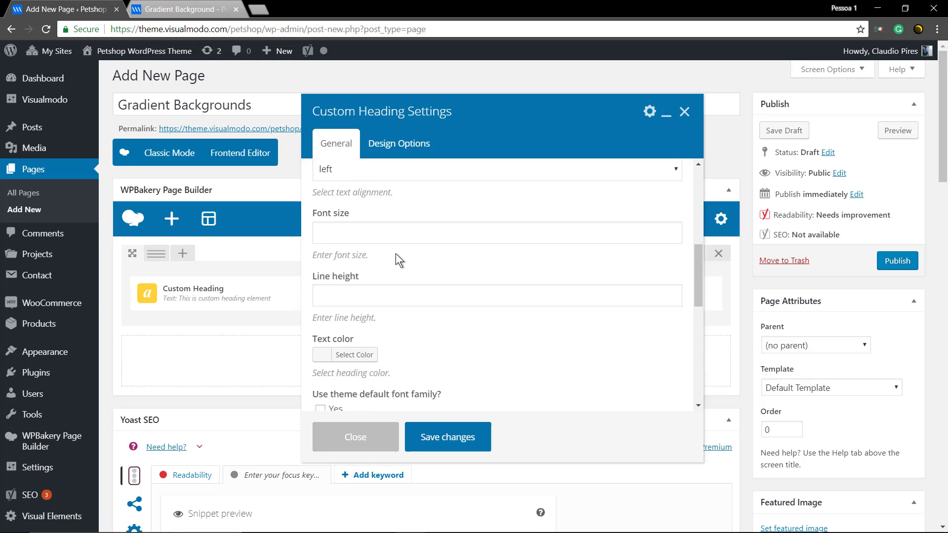
scroll("down", 3)
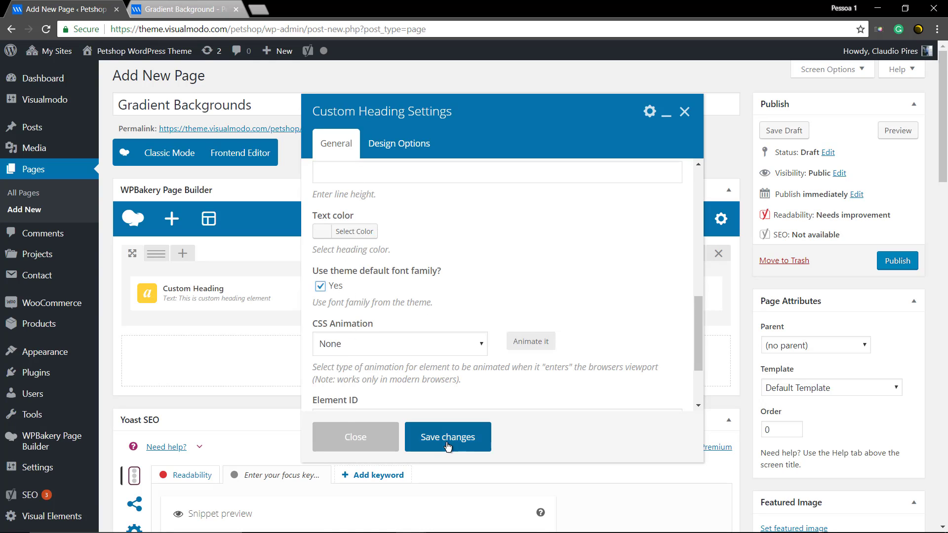
left_click(446, 436)
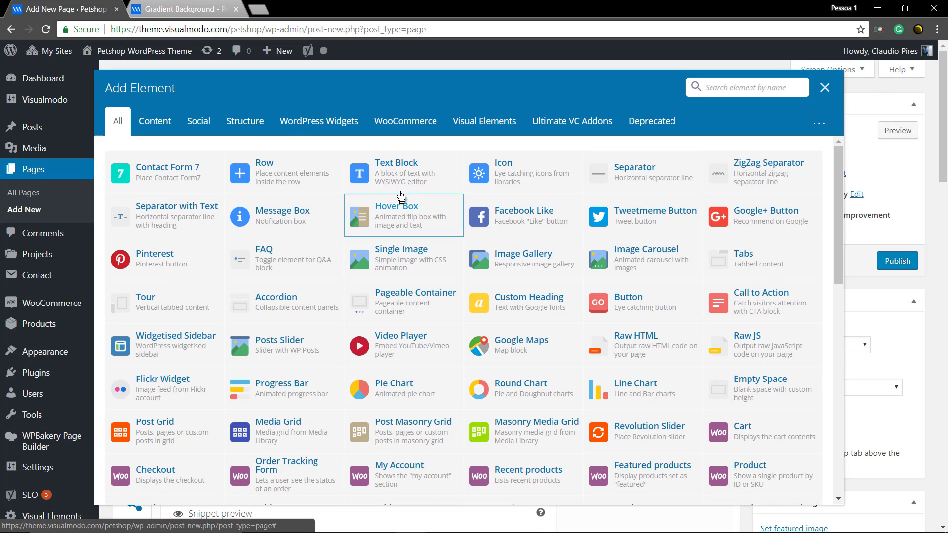
left_click(397, 172)
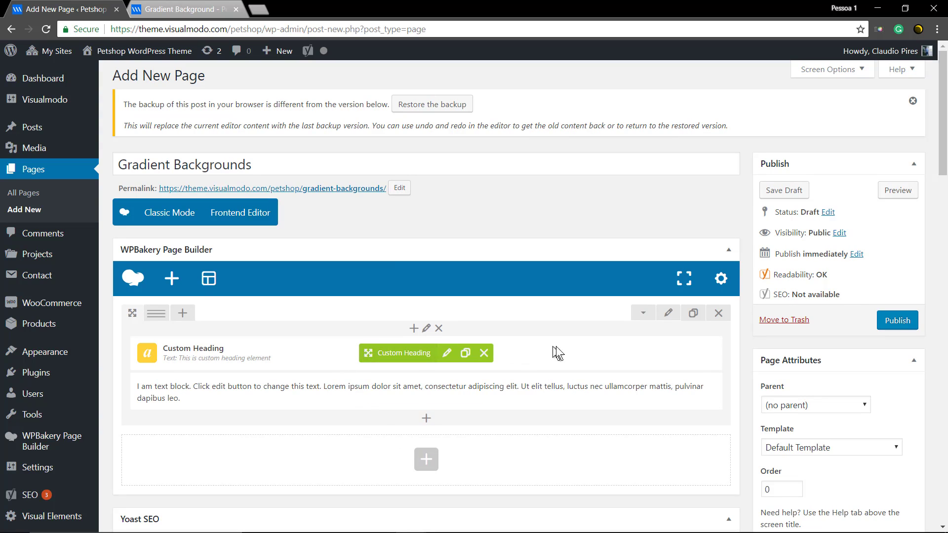
mouse_move(669, 312)
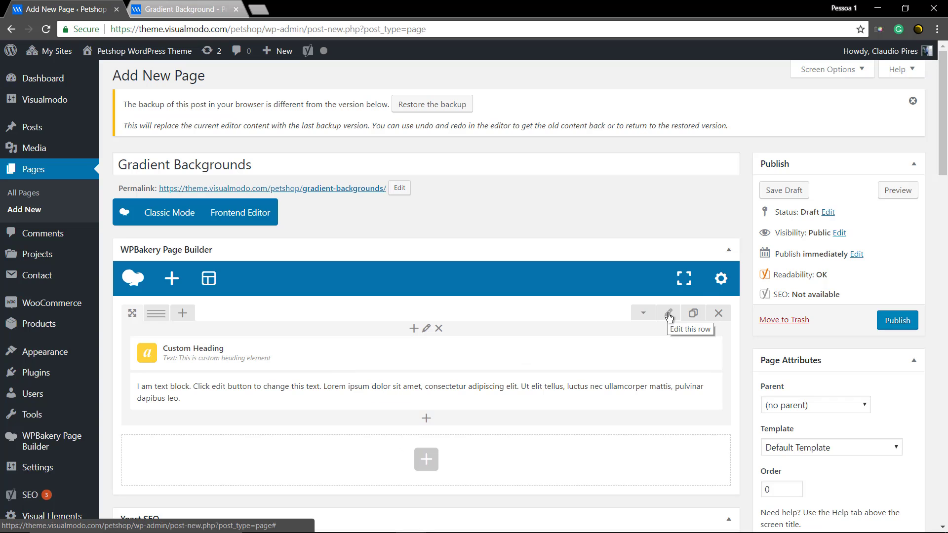
- Set the row to stretch full width with columns positioned Middle, save, and preview the page
left_click(896, 190)
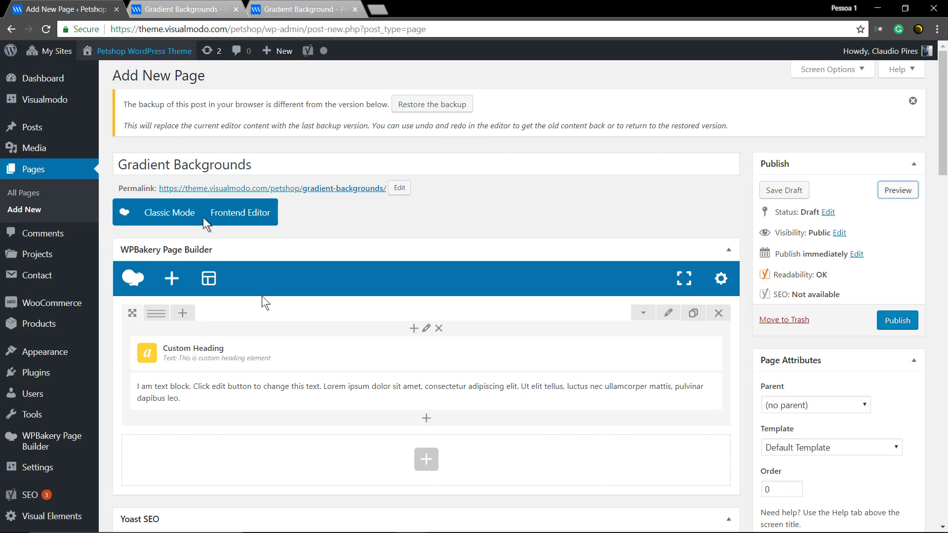
left_click(667, 313)
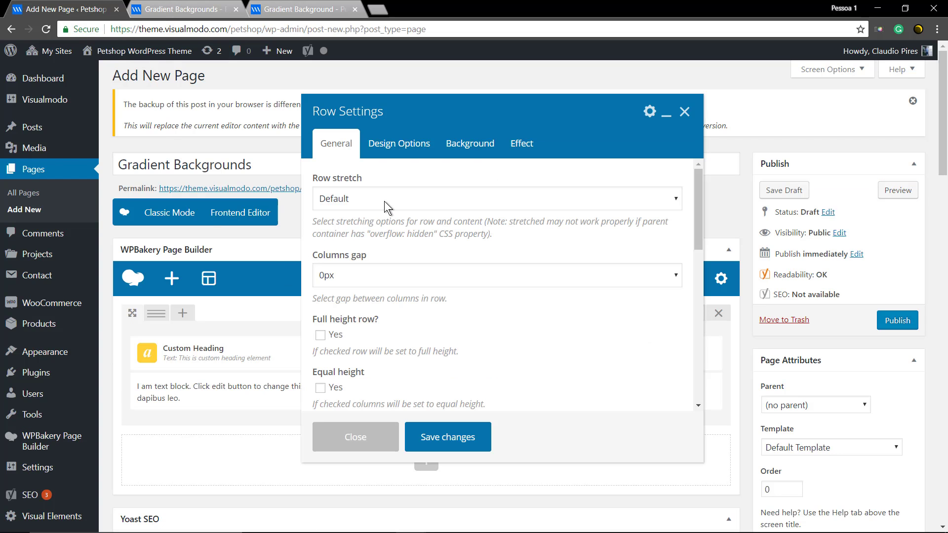
left_click(495, 199)
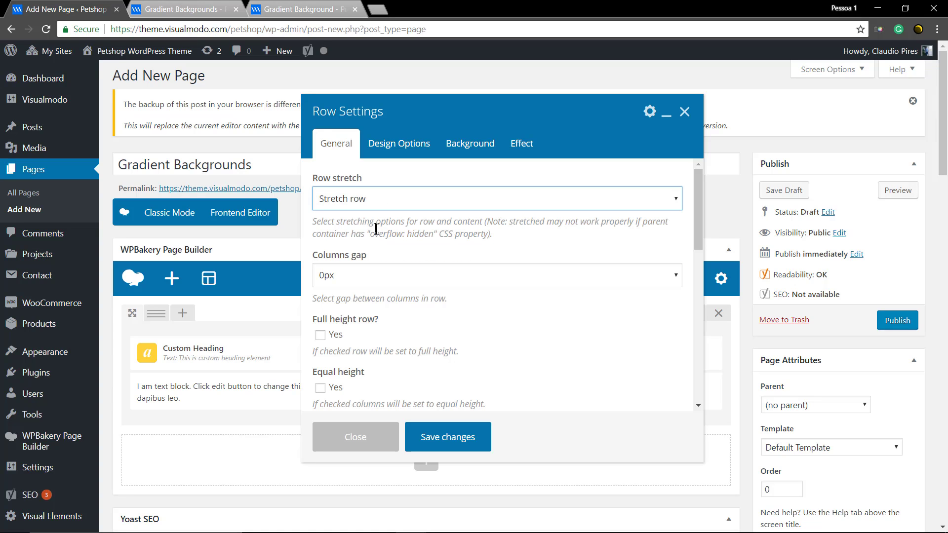
left_click(320, 335)
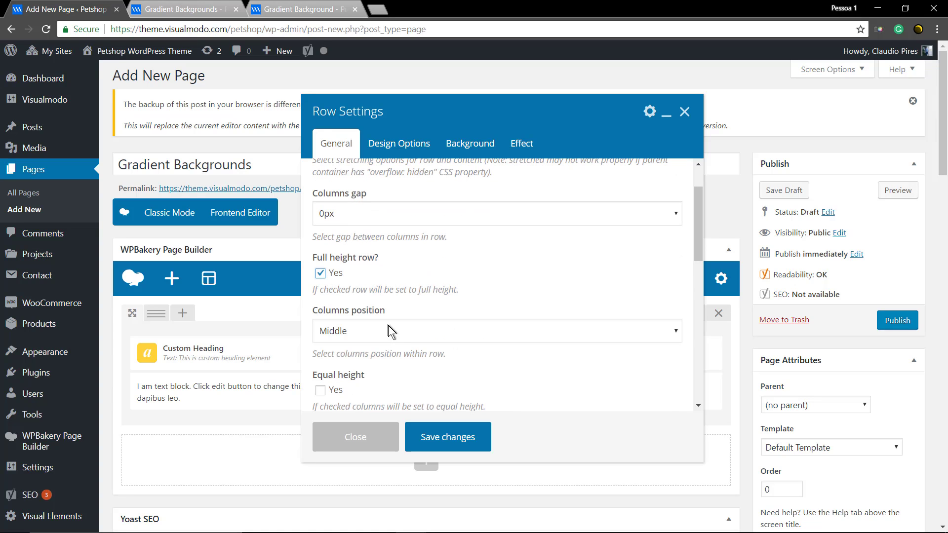
left_click(355, 436)
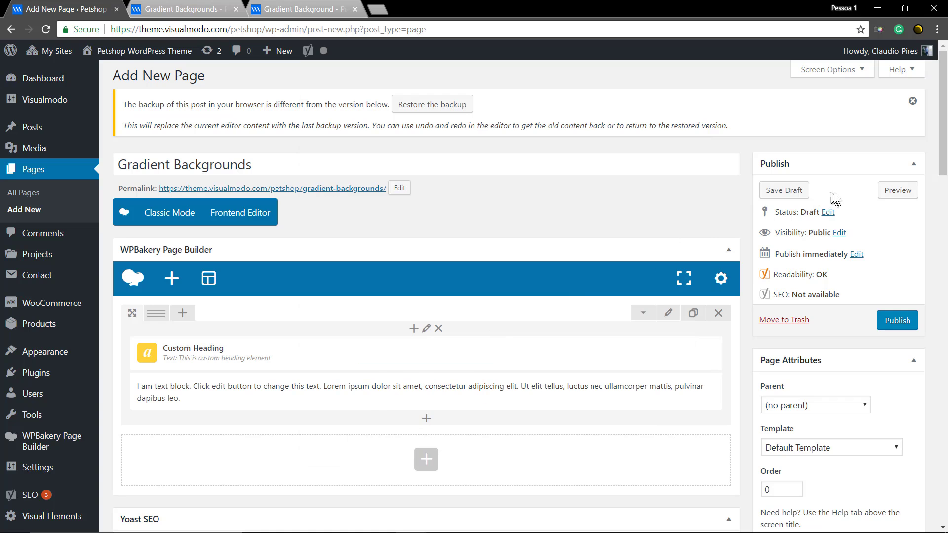
left_click(898, 189)
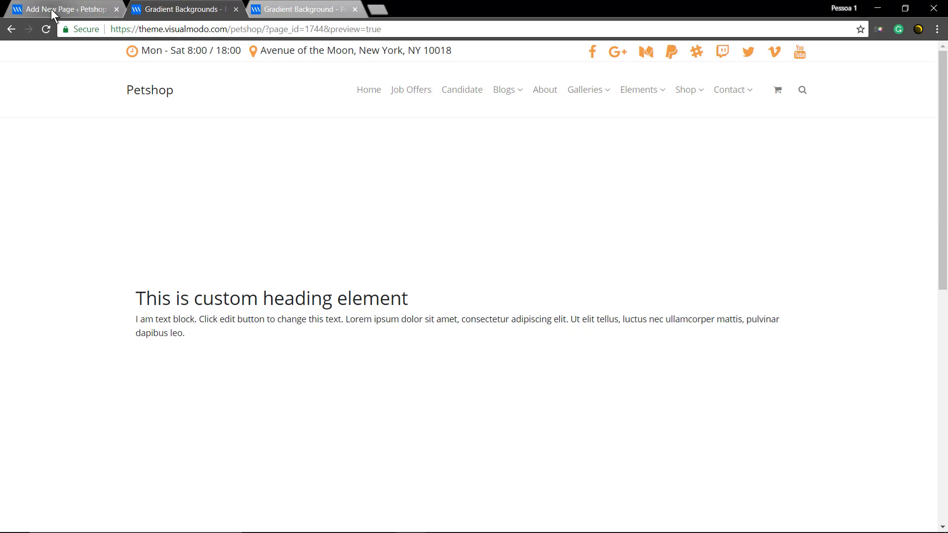
- Split the row into two equal columns and check the result in the preview
left_click(60, 9)
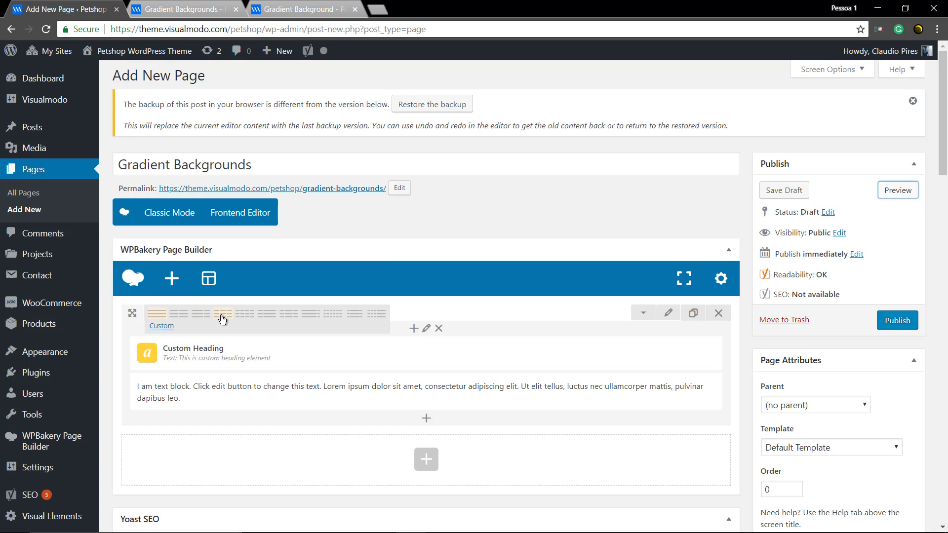
left_click(223, 313)
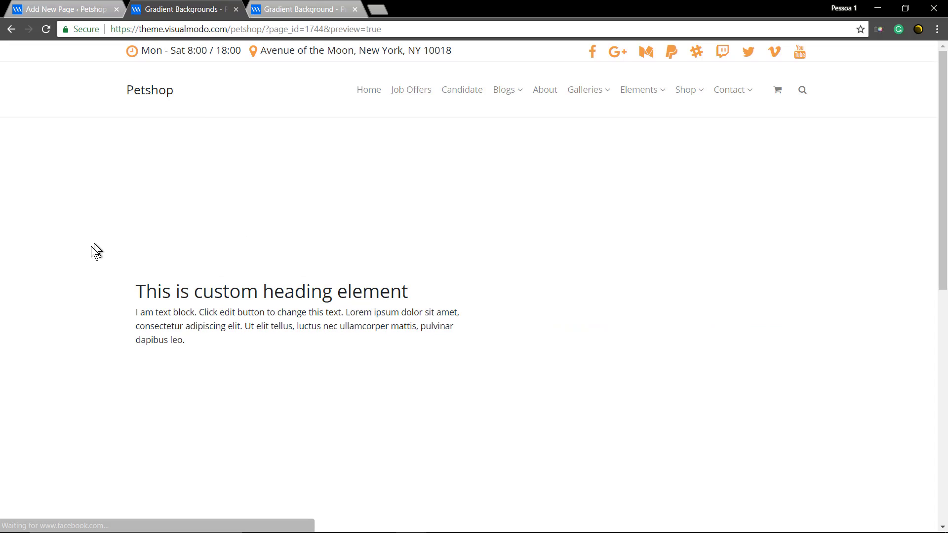
left_click(60, 9)
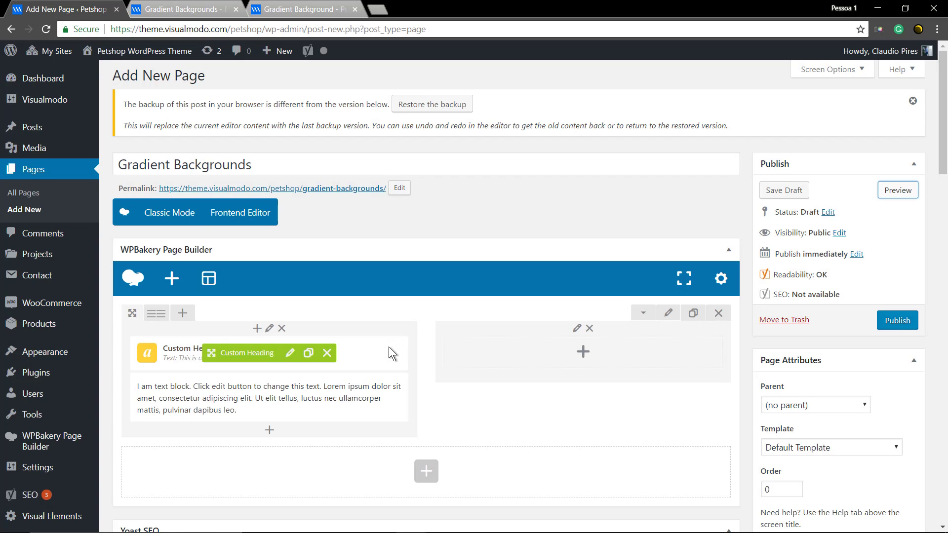
mouse_move(668, 313)
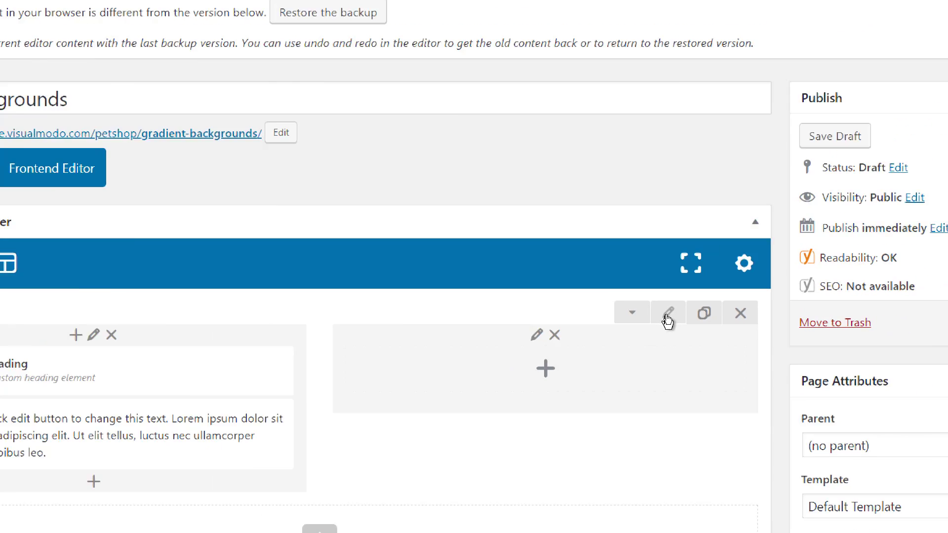
- In Row Settings Background options, set Background Style to Gradient Color
left_click(666, 313)
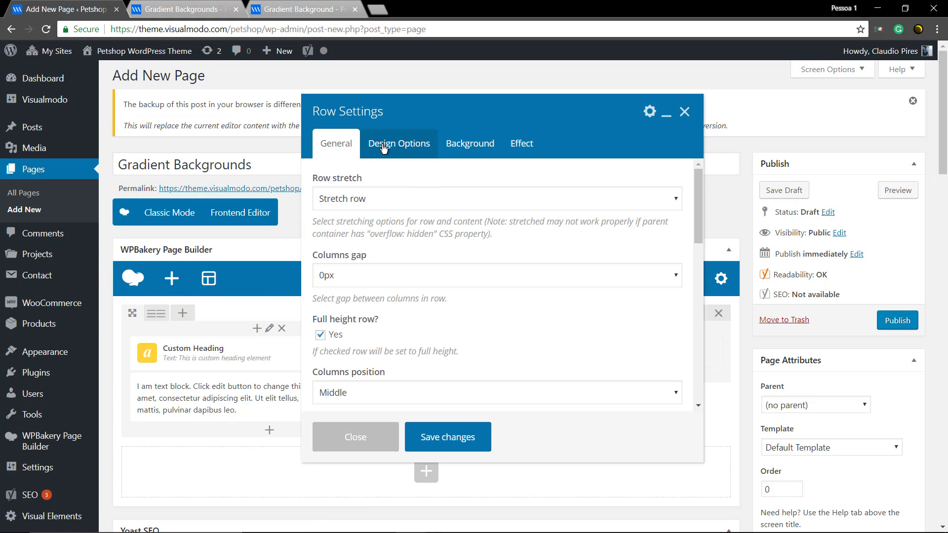
left_click(398, 143)
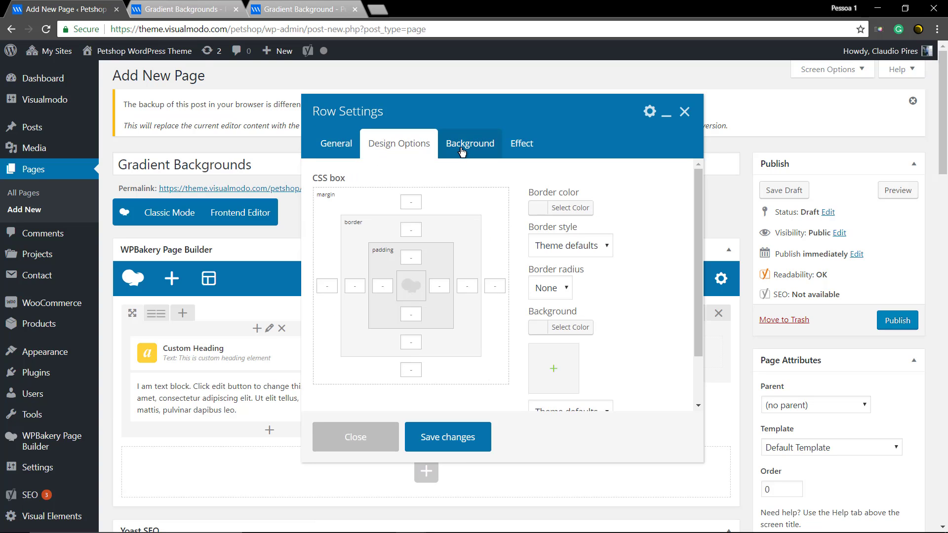
left_click(470, 143)
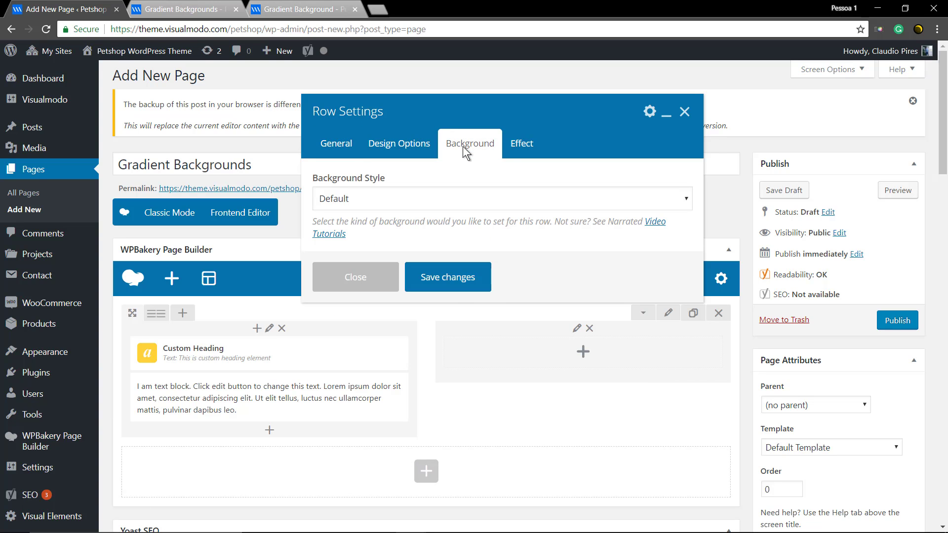
mouse_move(444, 171)
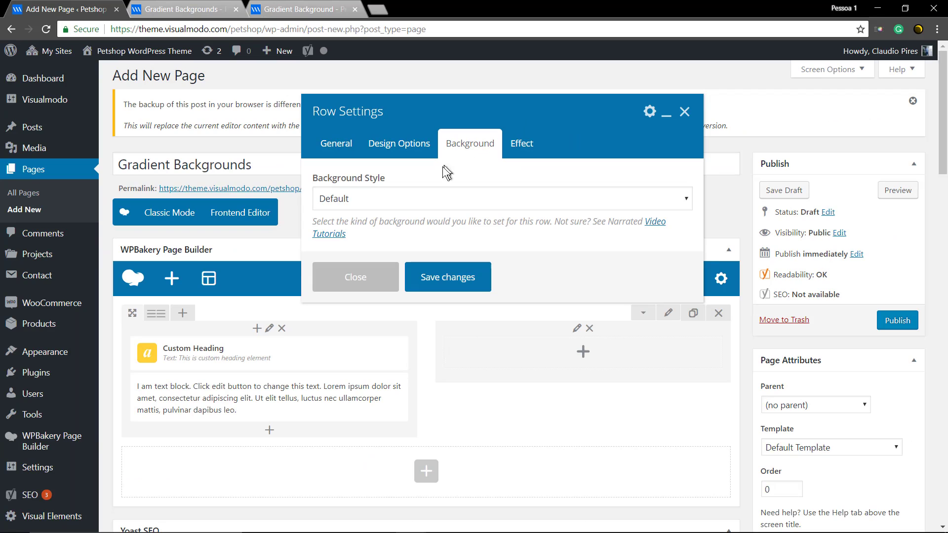
left_click(501, 198)
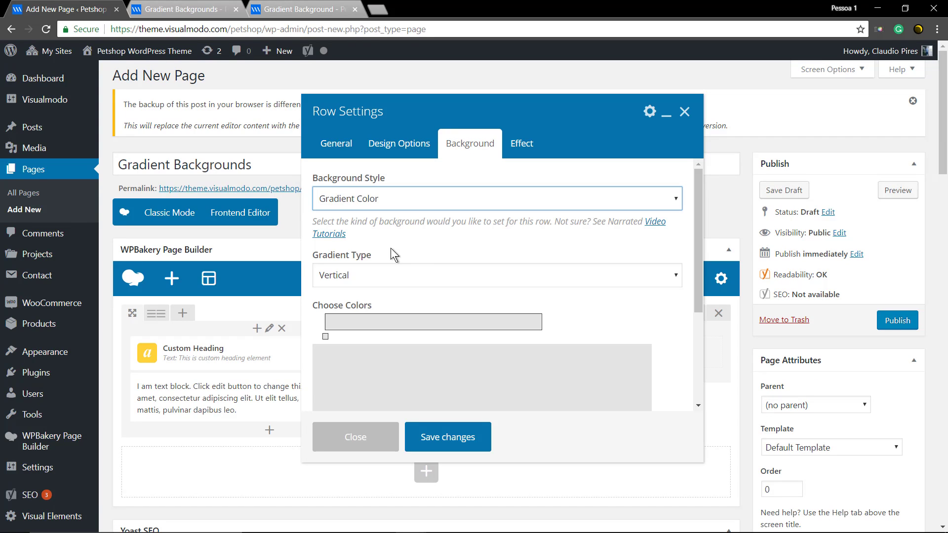
mouse_move(388, 278)
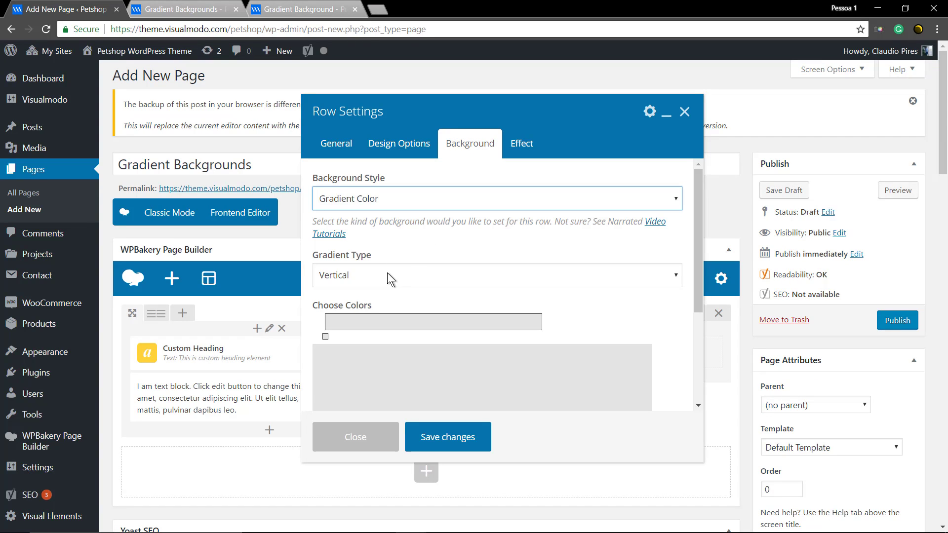
- Colour the gradient's first point a deep blue in the colour chooser
scroll("down", 3)
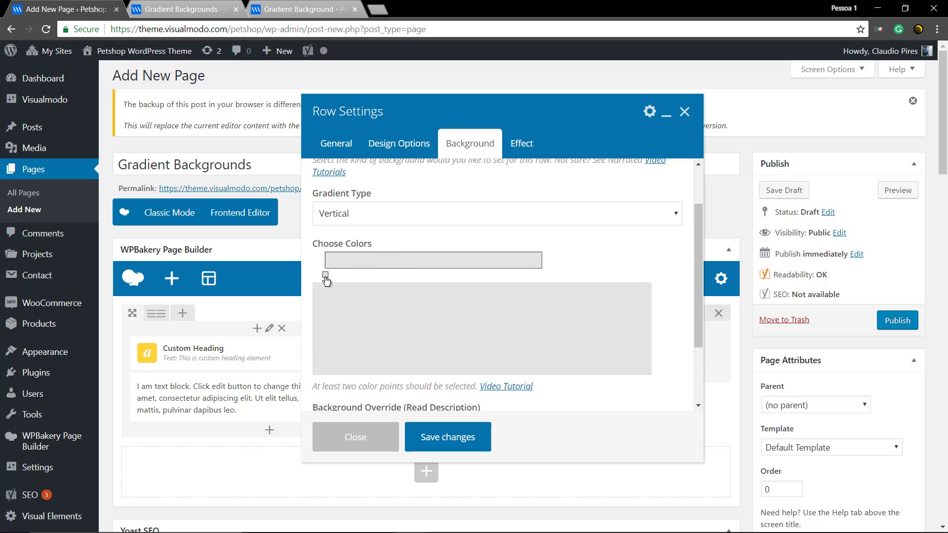
left_click(325, 278)
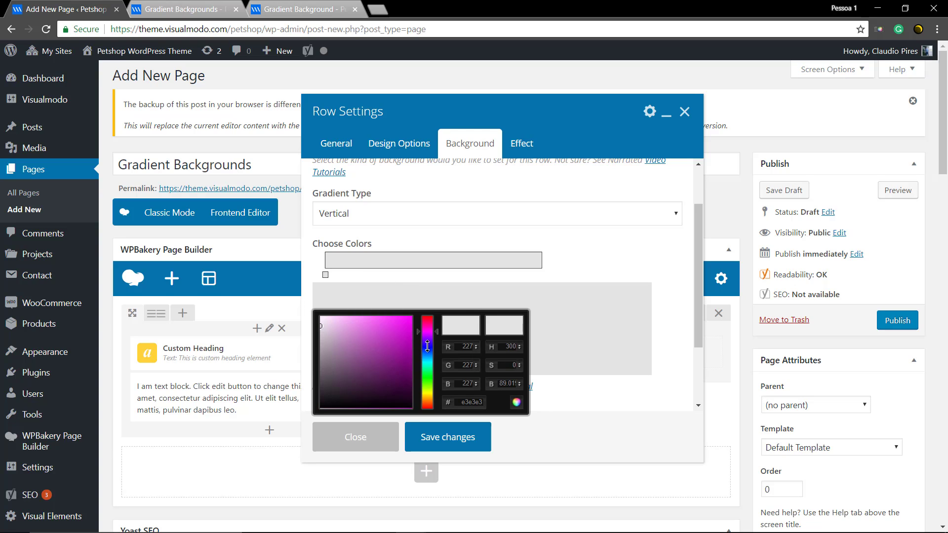
left_click(398, 360)
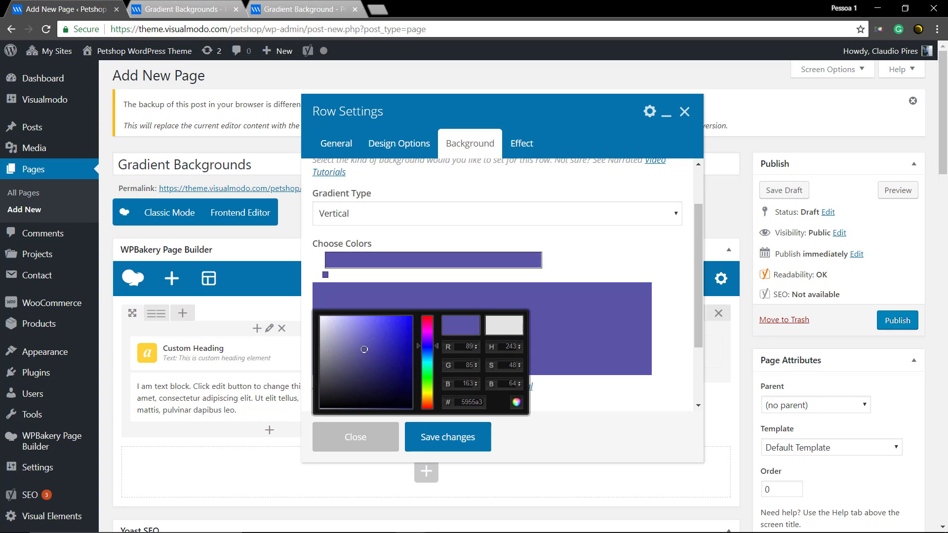
left_click(349, 351)
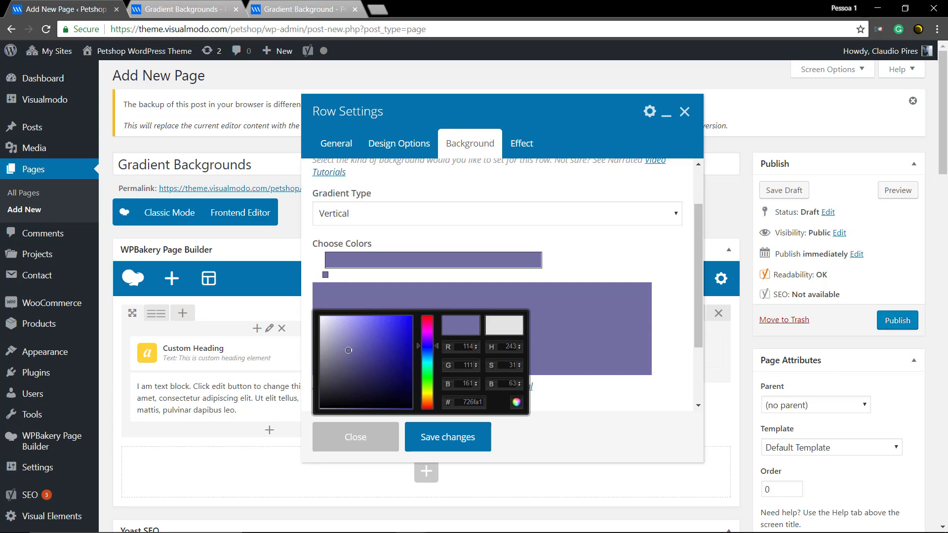
left_click(381, 351)
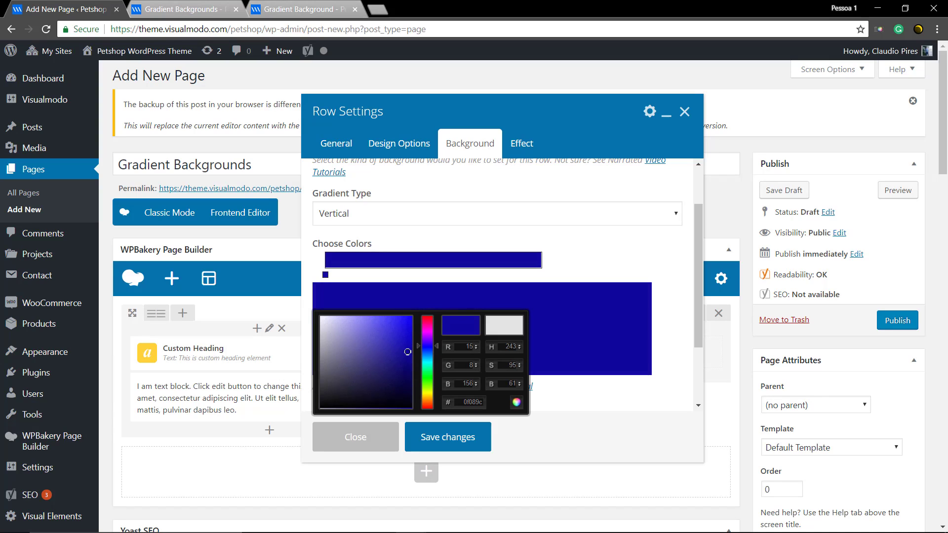
left_click(492, 277)
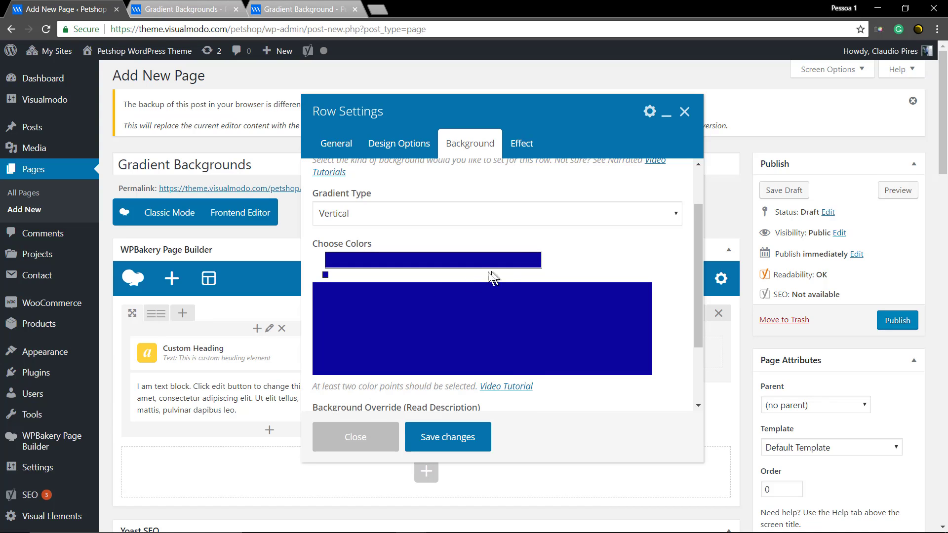
mouse_move(474, 269)
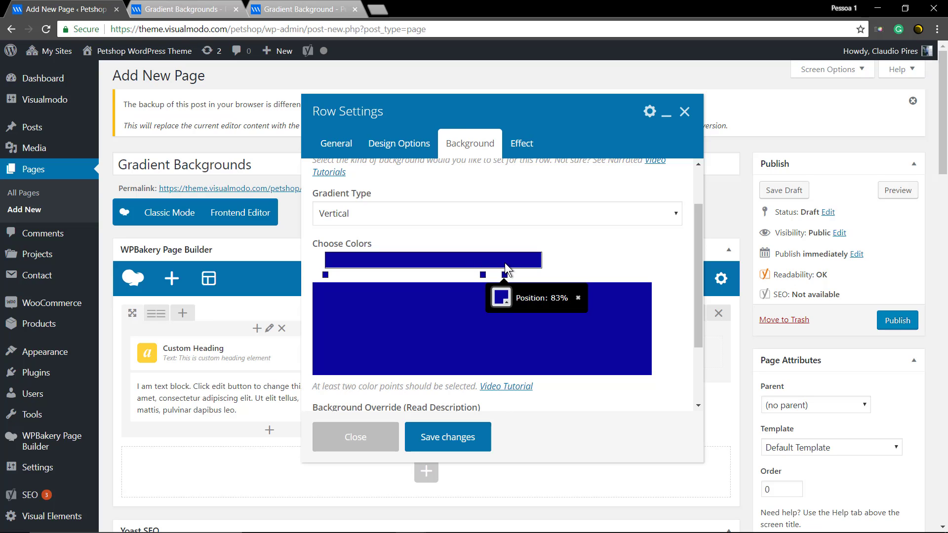
mouse_move(568, 299)
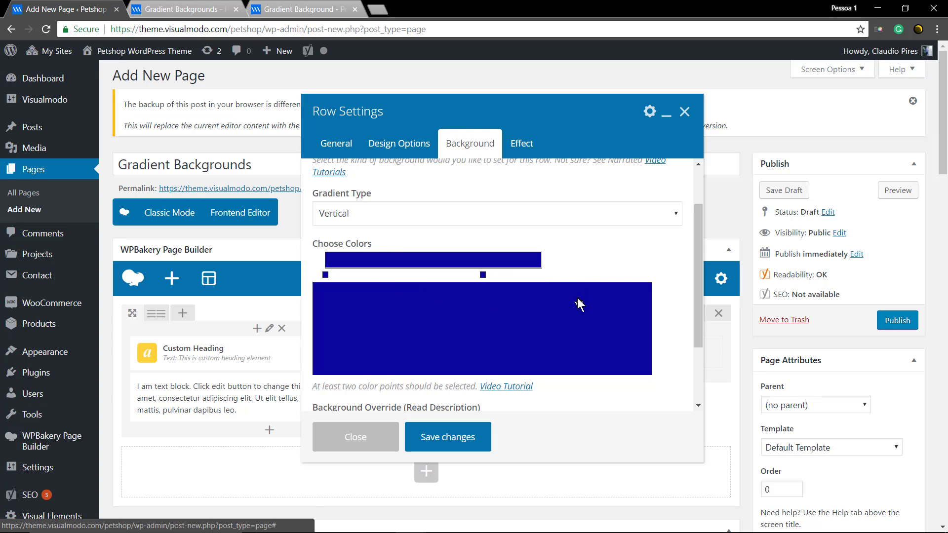
- Recolour the second gradient point crimson and set Background Override to Browser Full Dimension
left_click(483, 275)
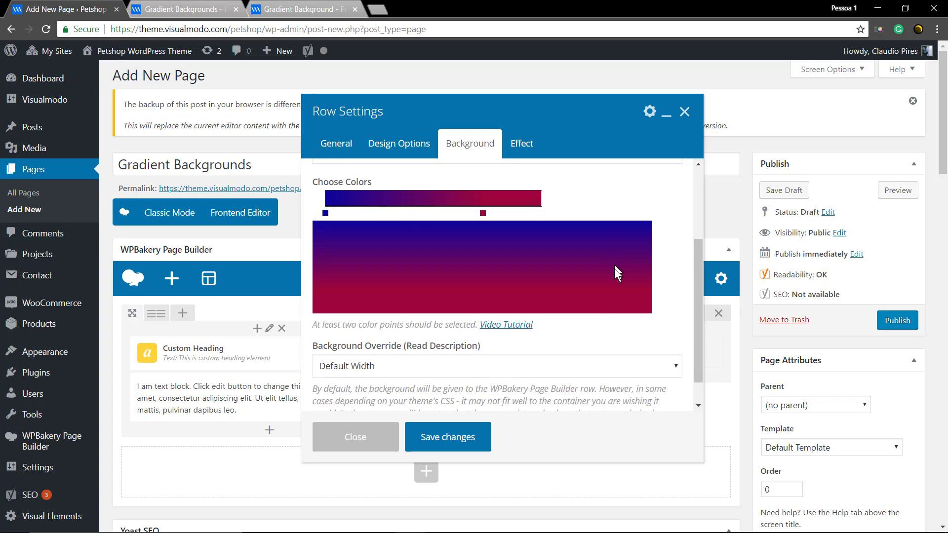
left_click(494, 365)
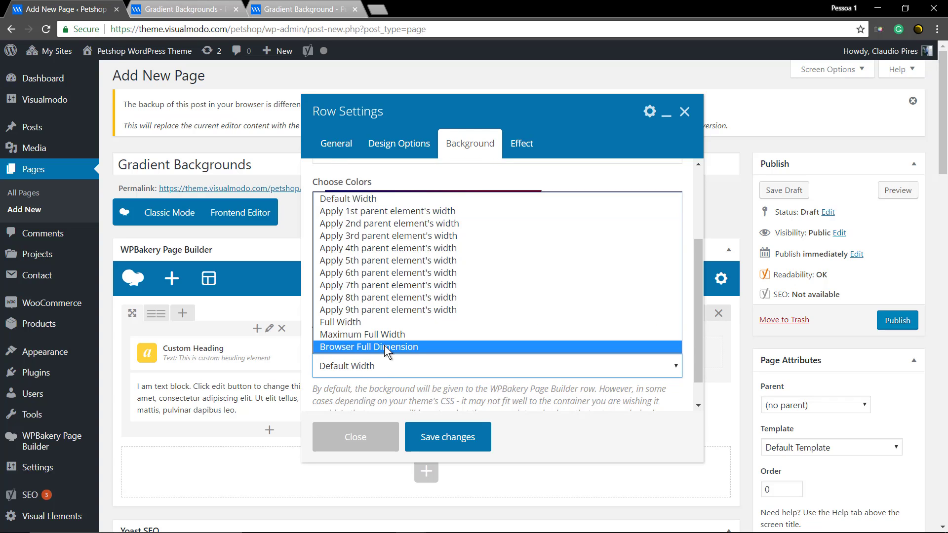
left_click(446, 437)
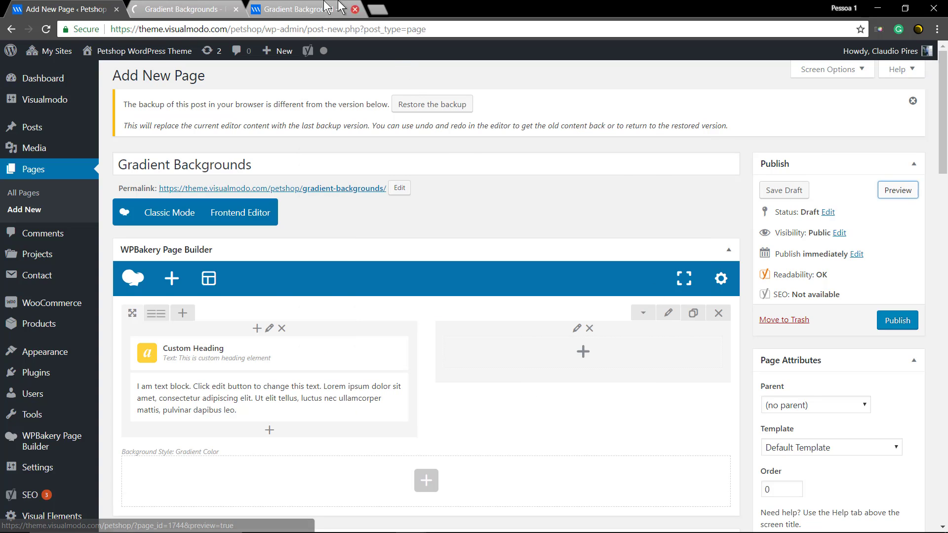
- Check the full-screen blue-to-crimson gradient in the preview and return to the editor
left_click(304, 9)
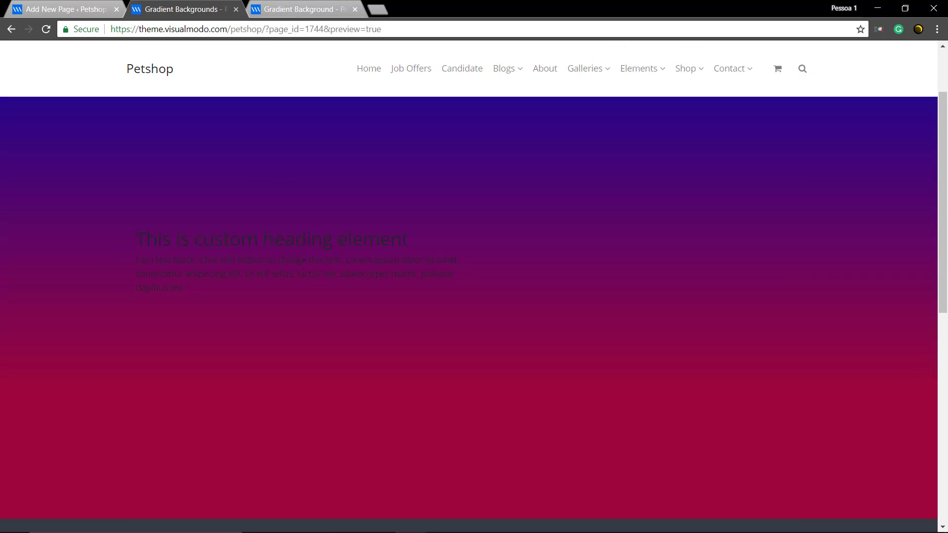
left_click(63, 9)
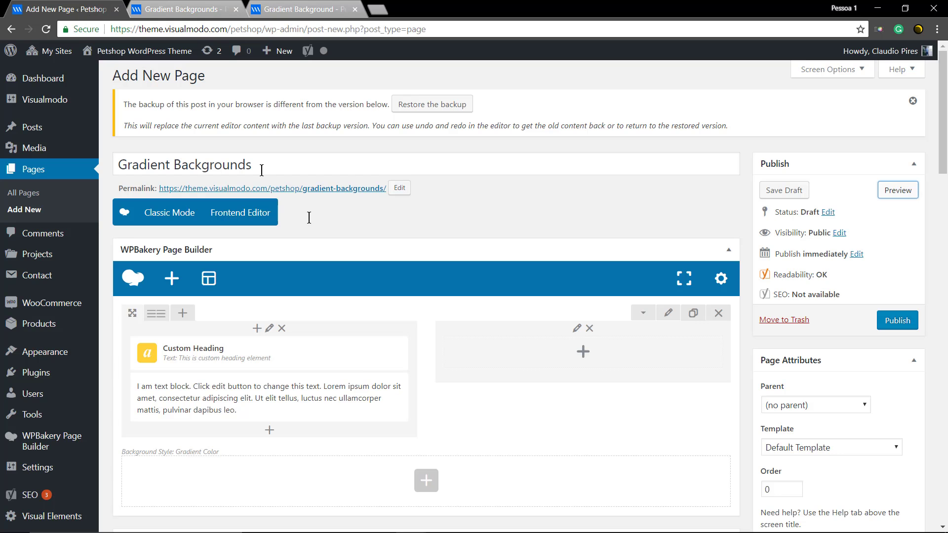
- Replace the Text Block's text with the 'Traveler WordPress Theme Home-Page Presentation' line coloured white
left_click(268, 327)
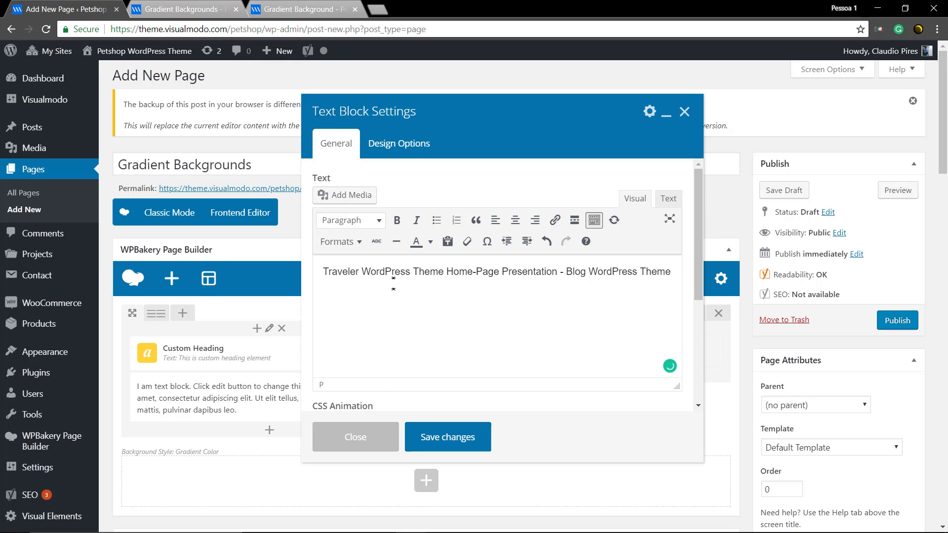
left_click(350, 219)
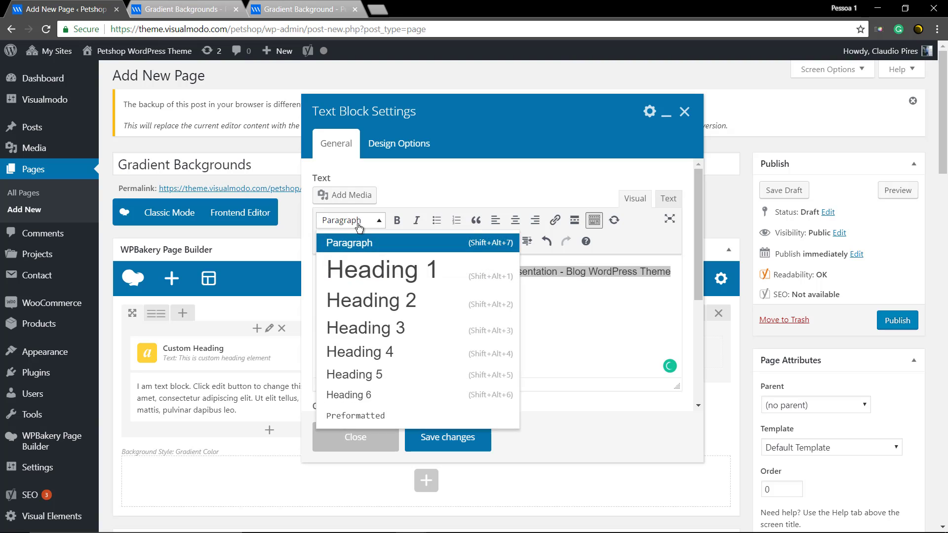
left_click(421, 241)
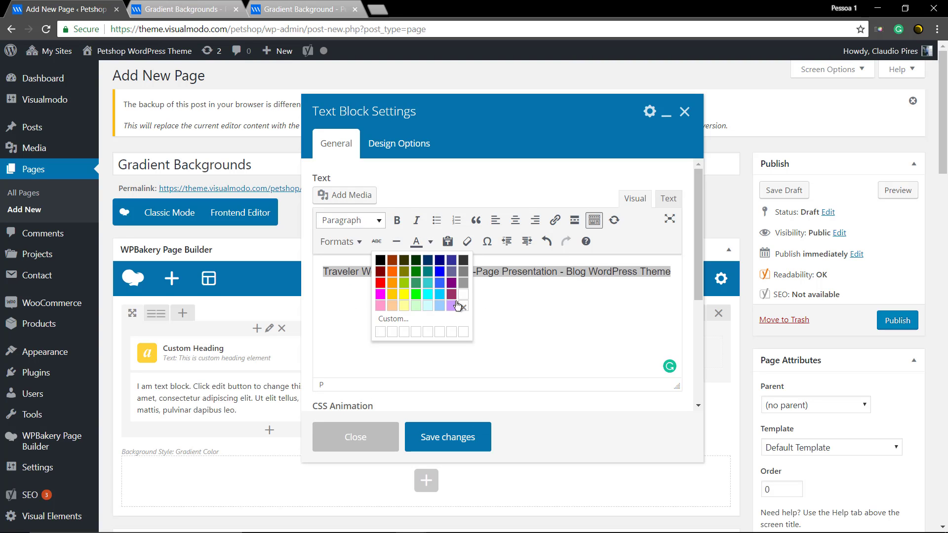
left_click(464, 305)
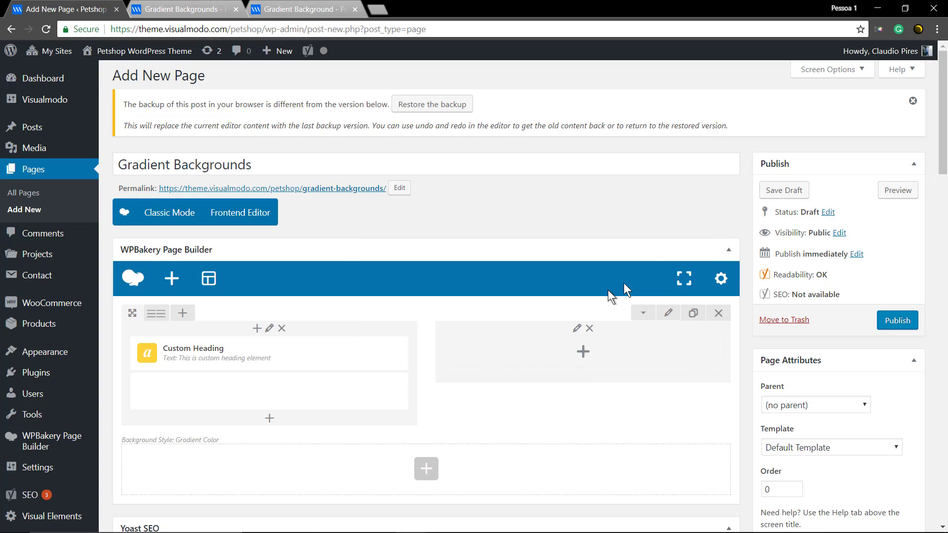
- Preview the white heading and text over the gradient row, then return to the editor
left_click(897, 190)
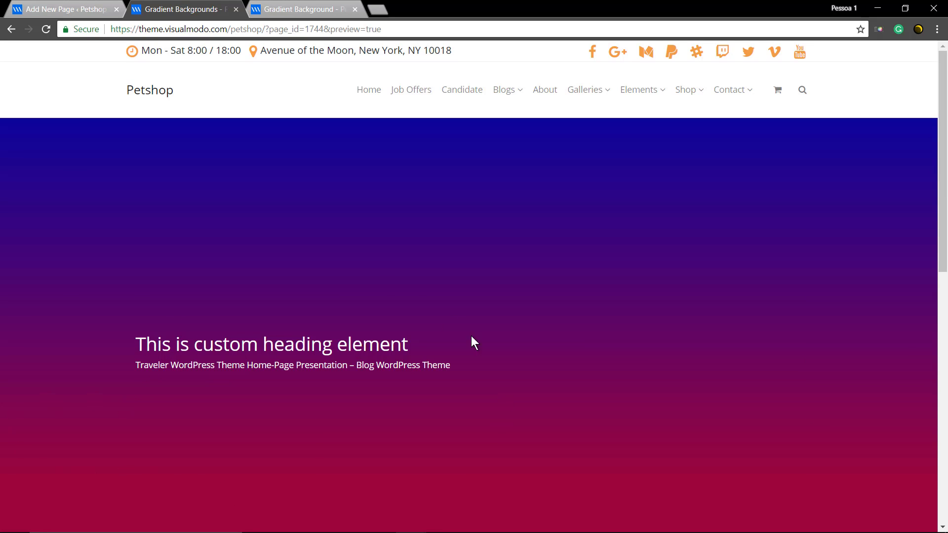
mouse_move(414, 283)
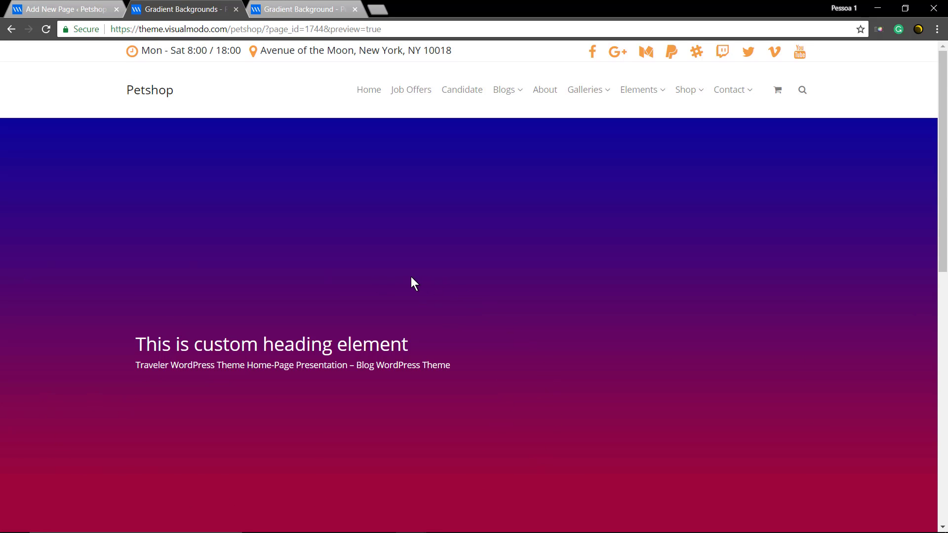
mouse_move(100, 264)
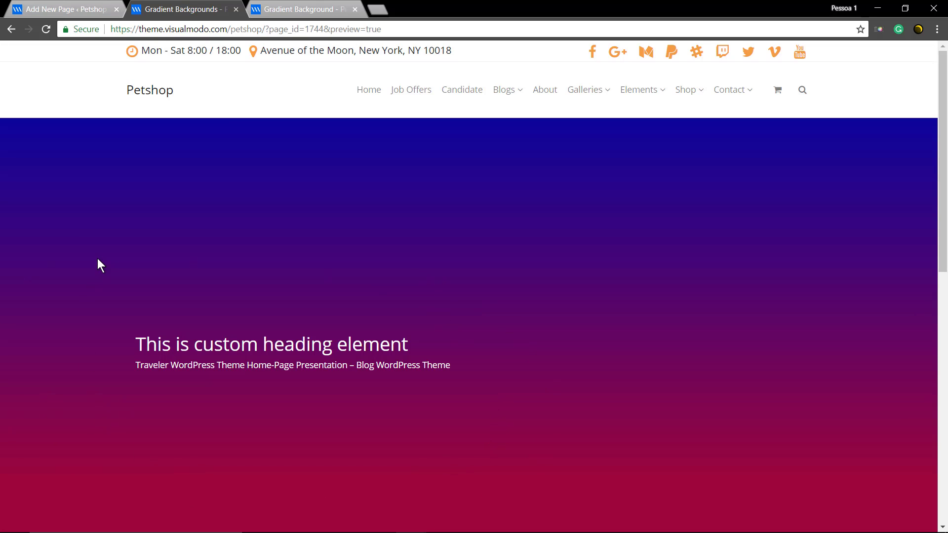
left_click(63, 9)
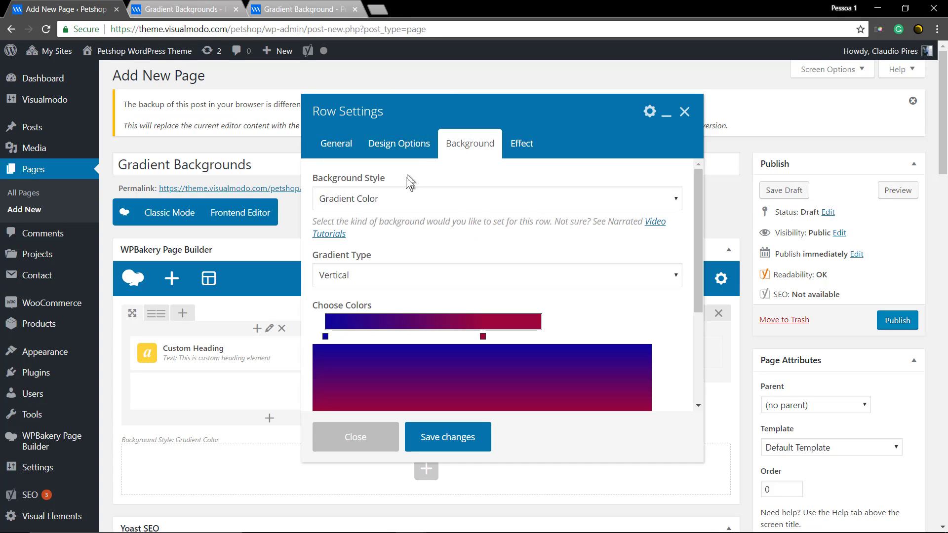
- Set the row's Gradient Type to Horizontal and refresh the preview
left_click(495, 276)
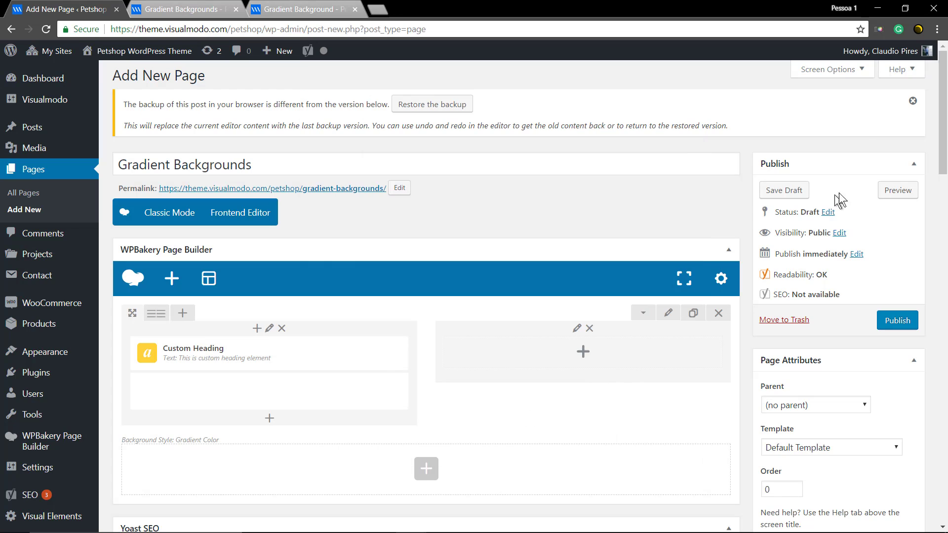
left_click(897, 189)
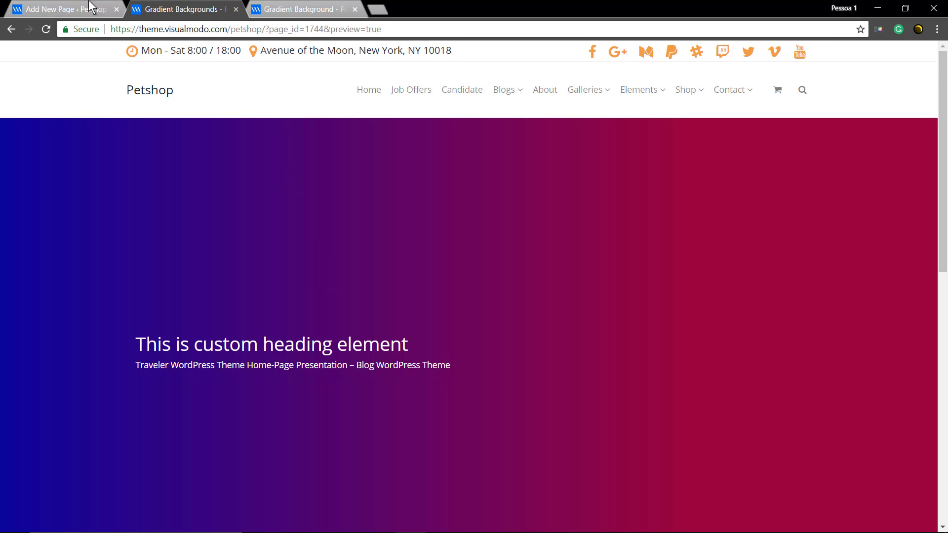
- Set Overlay Navigation to Light Colors in the page's Options > Settings panel
left_click(60, 9)
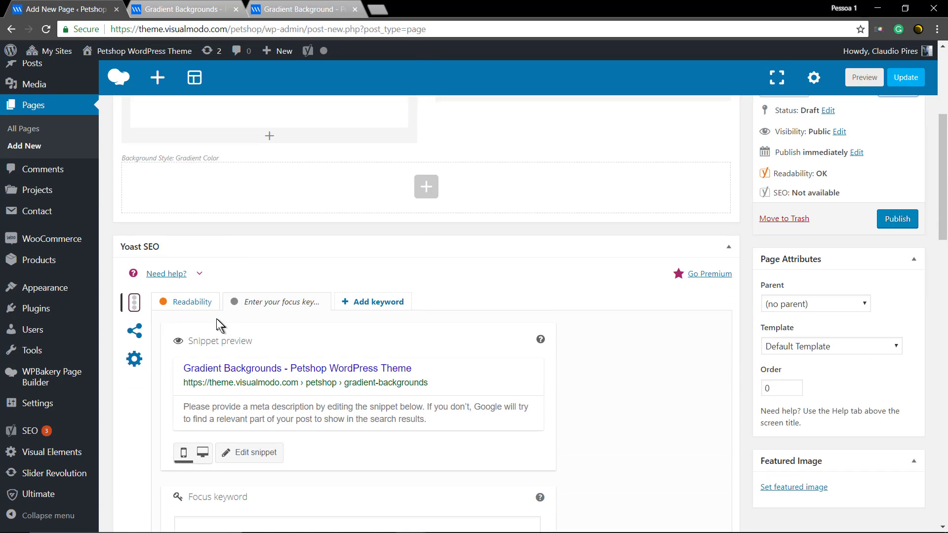
scroll("down", 3)
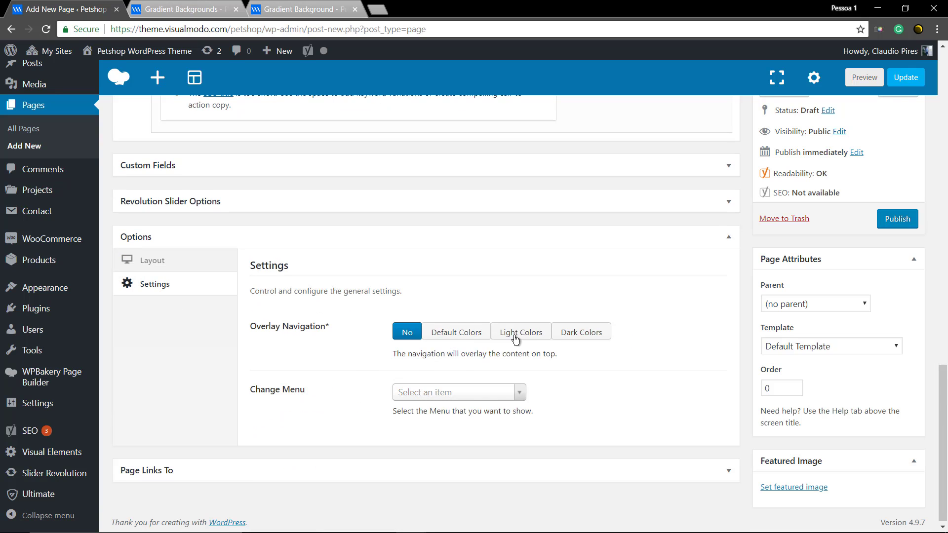
left_click(520, 331)
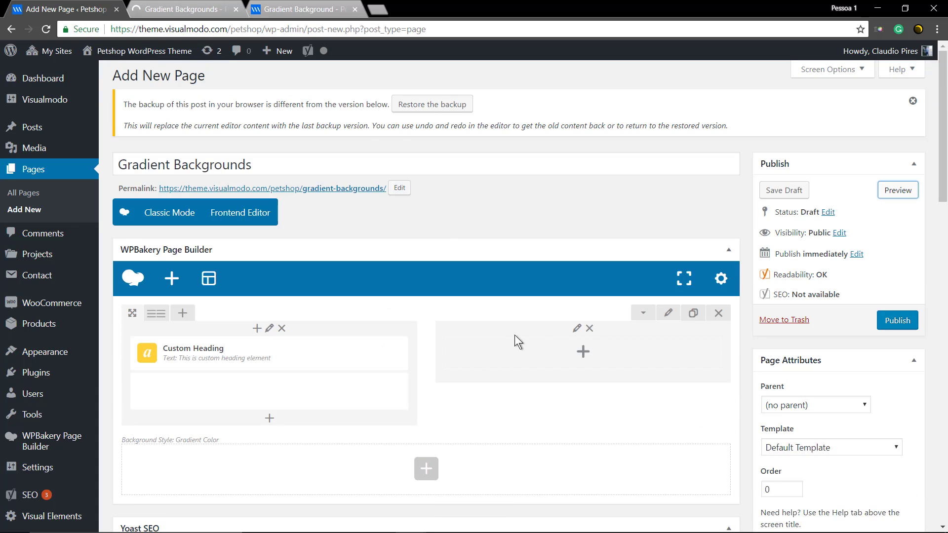
- Preview the page showing the light menu overlaid on the gradient row
left_click(897, 190)
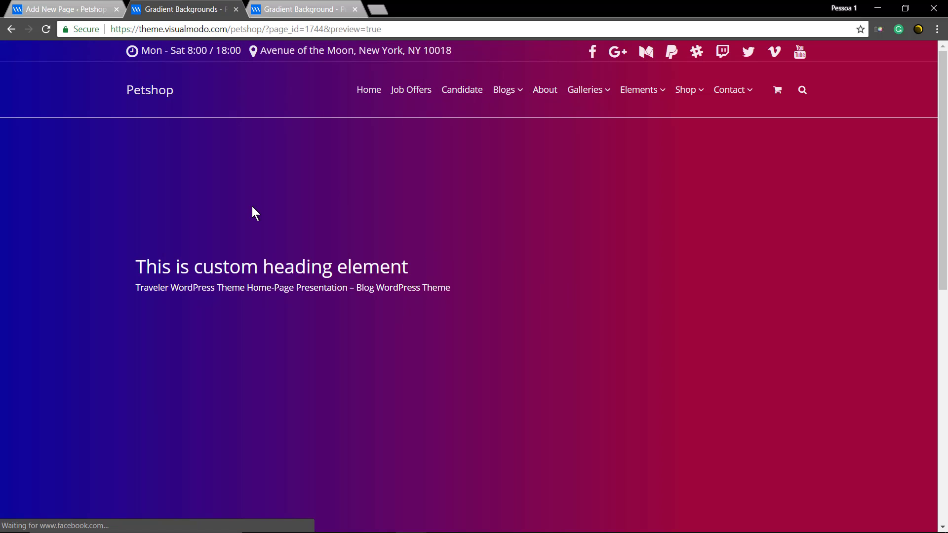
mouse_move(880, 170)
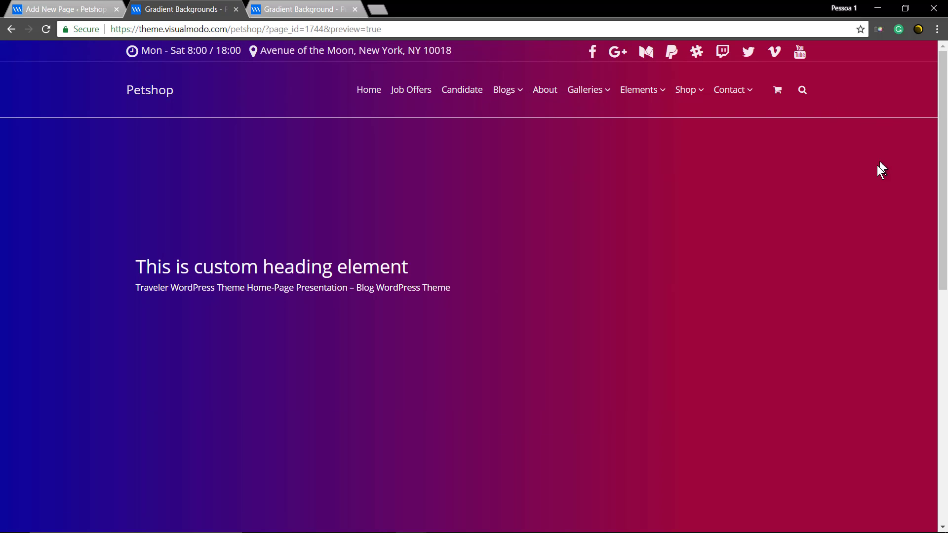
mouse_move(252, 361)
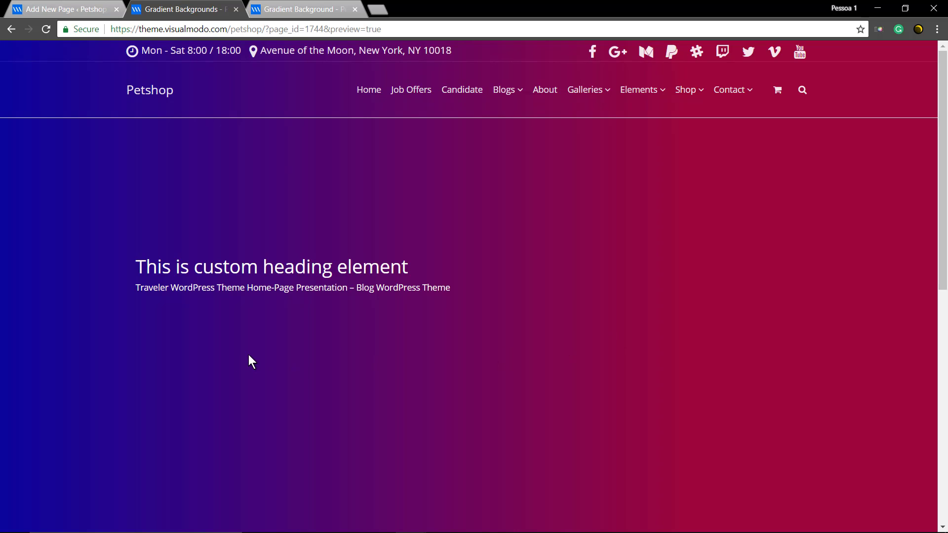
mouse_move(119, 380)
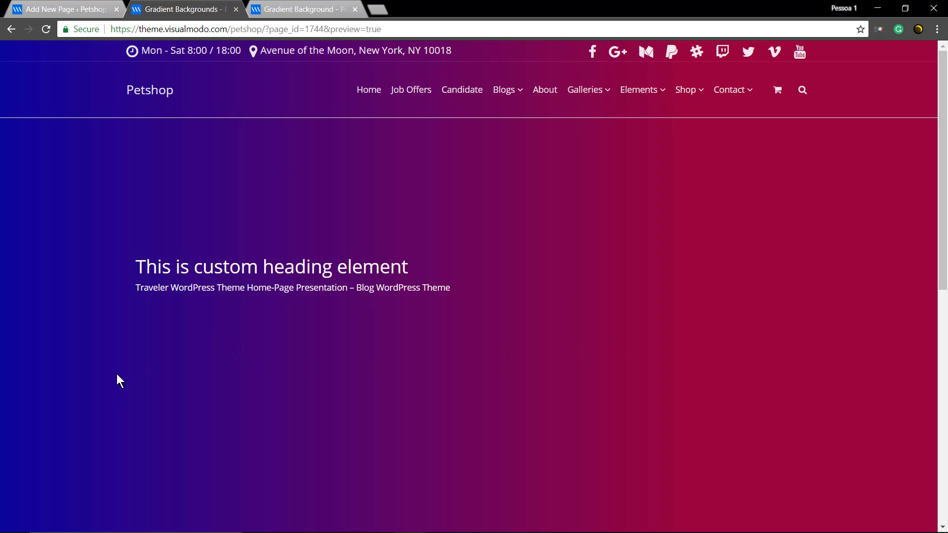
mouse_move(177, 337)
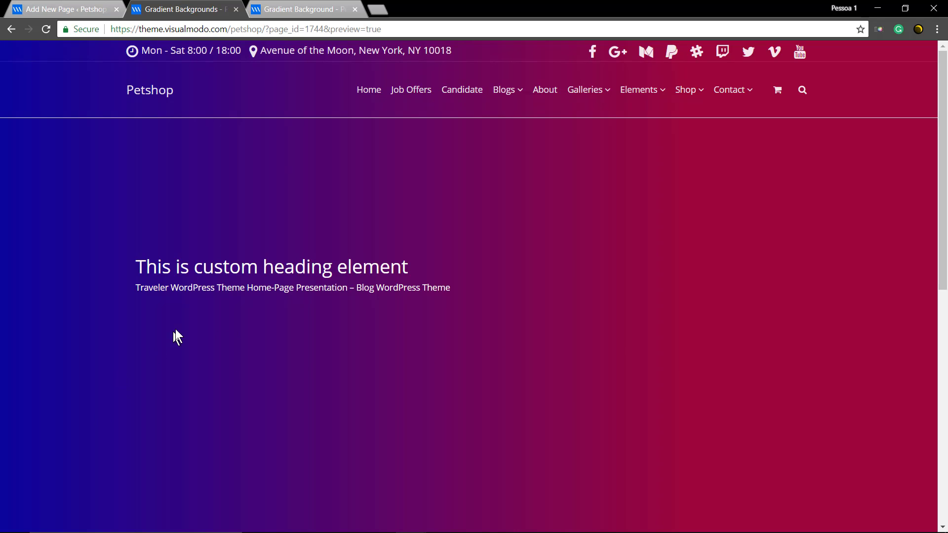
- Set Layout Header Title to No in Options > Layout and preview the page
left_click(63, 8)
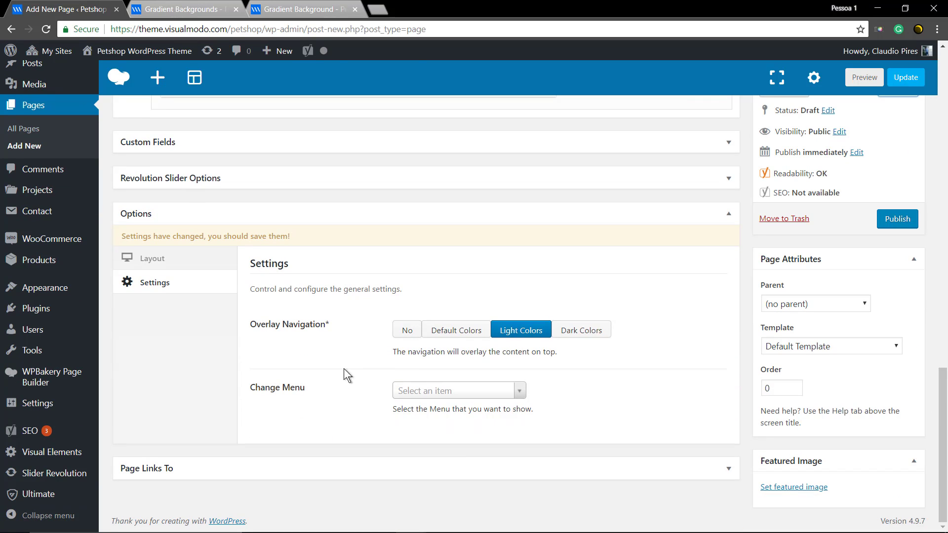
left_click(151, 258)
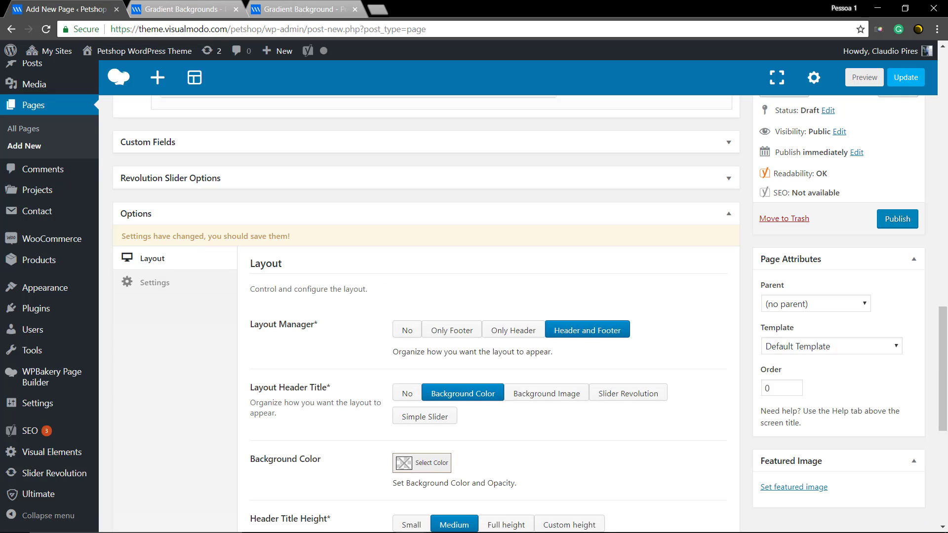
left_click(406, 393)
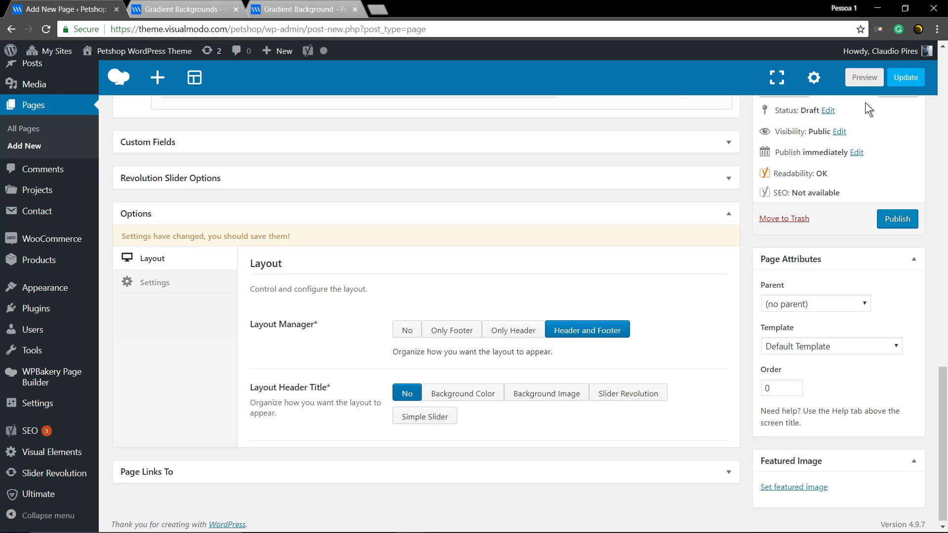
left_click(863, 77)
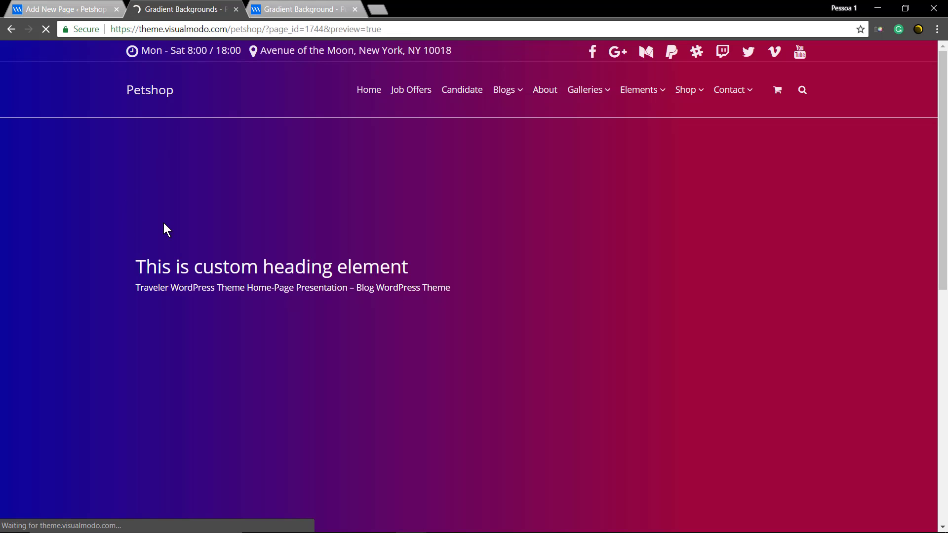